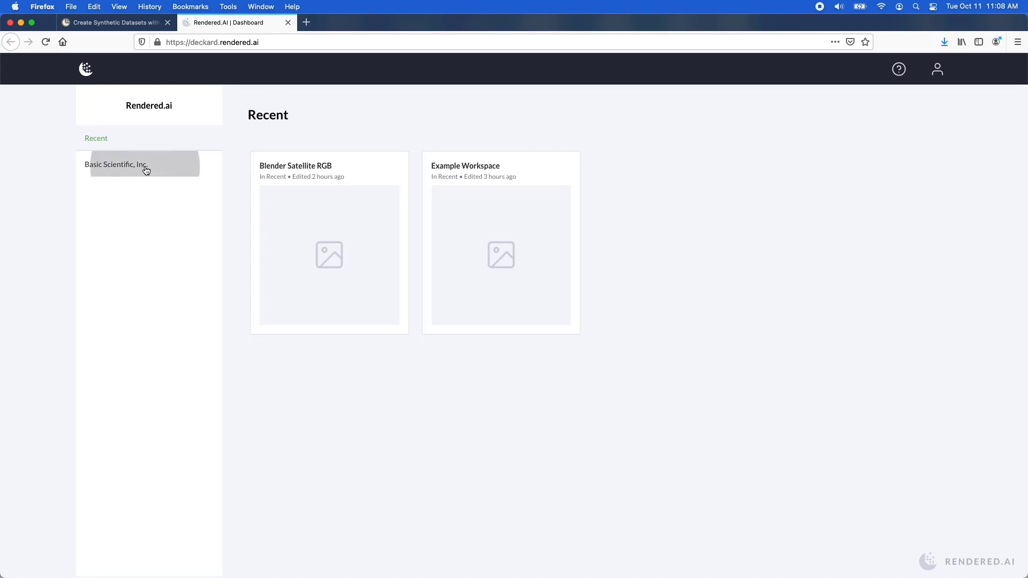
Select the Basic Scientific, Inc. organization to list its workspaces
{"action": "left_click", "coordinate": [115, 165]}
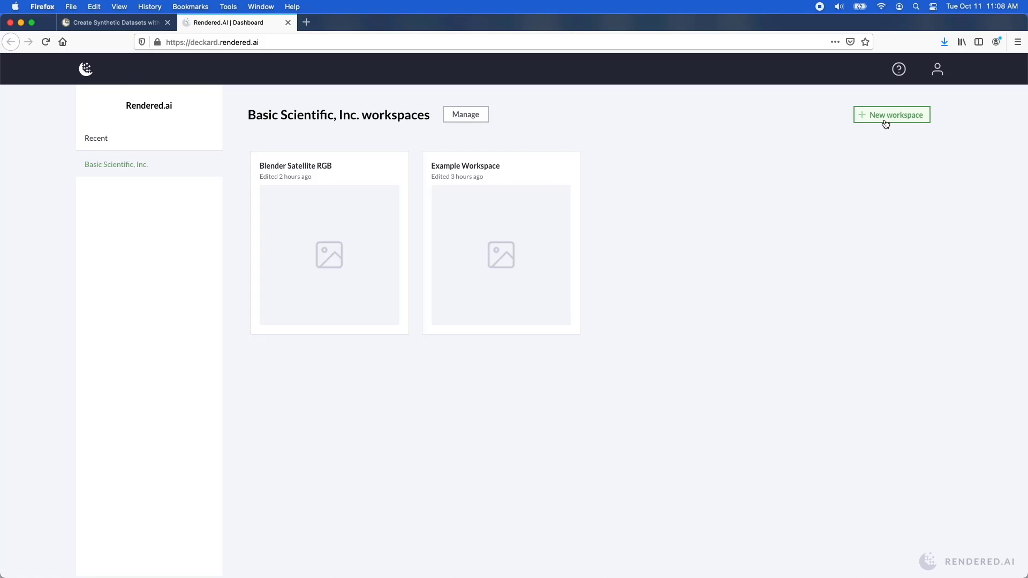
Create a workspace named Dirsig Demo with content code dirsig-demo-0.1
{"action": "left_click", "coordinate": [891, 115]}
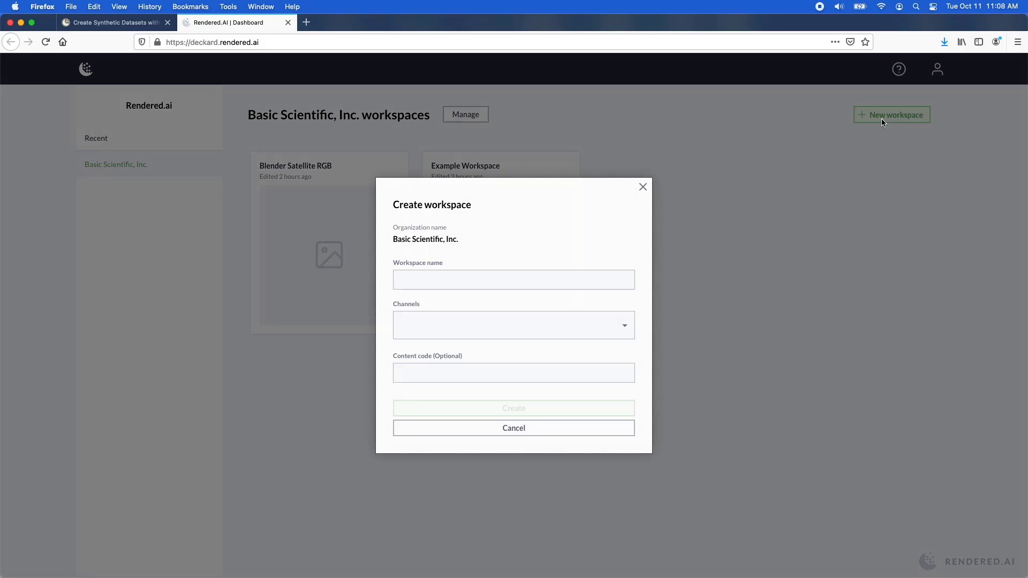
{"action": "type", "text": "D"}
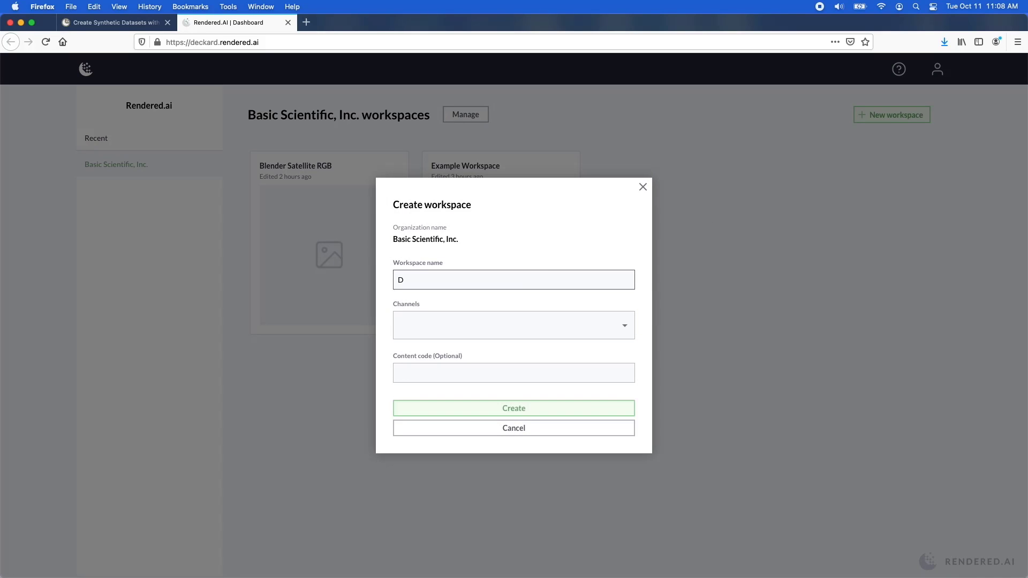
{"action": "type", "text": "irsig De"}
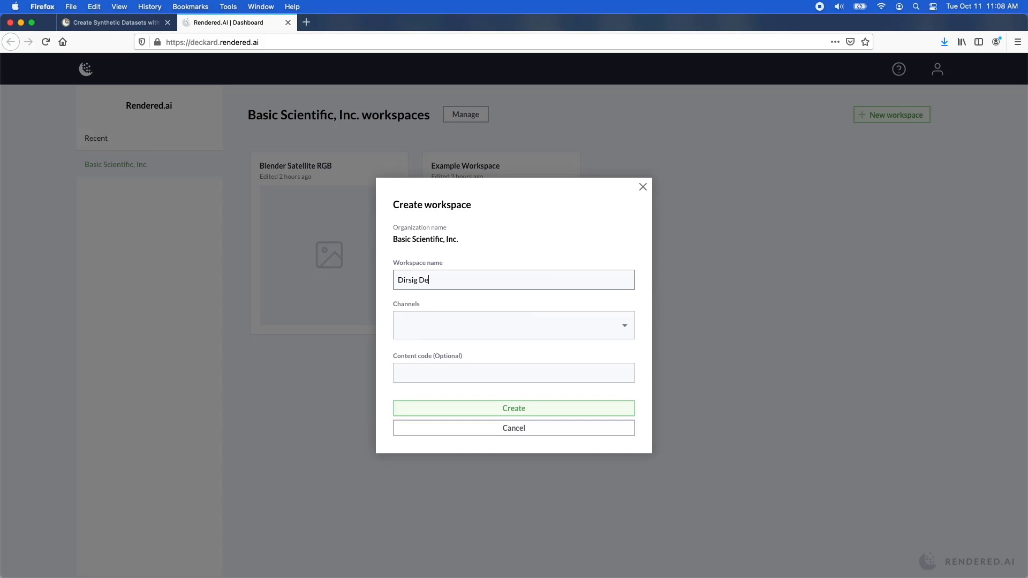
{"action": "type", "text": "mo"}
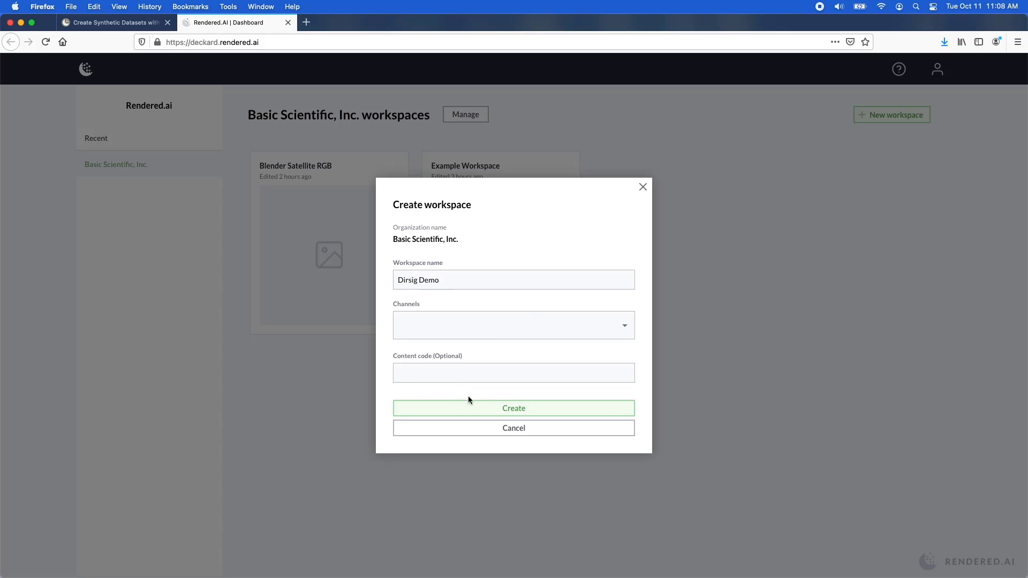
{"action": "type", "text": "d"}
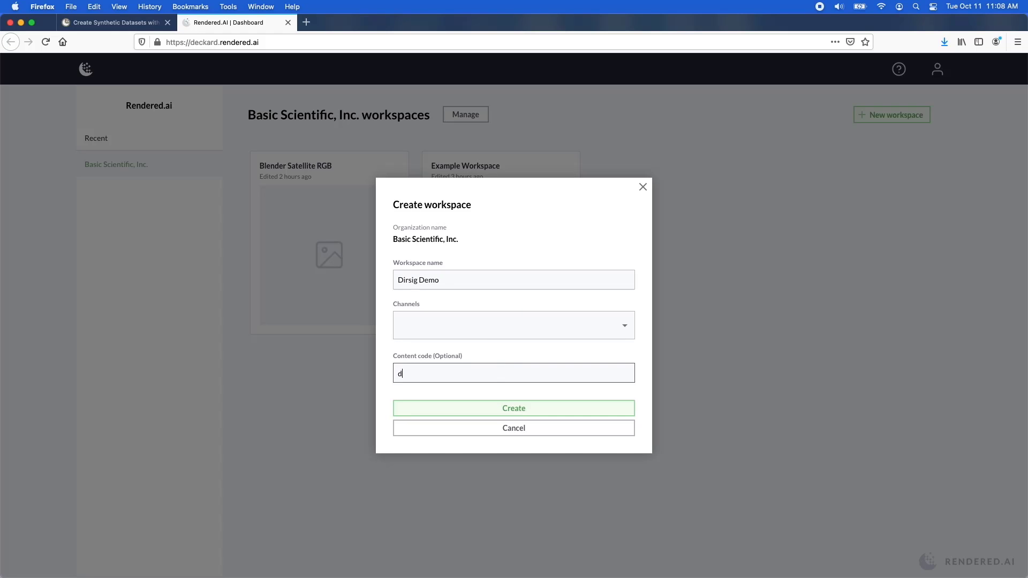
{"action": "type", "text": "irsig-demo-0.1"}
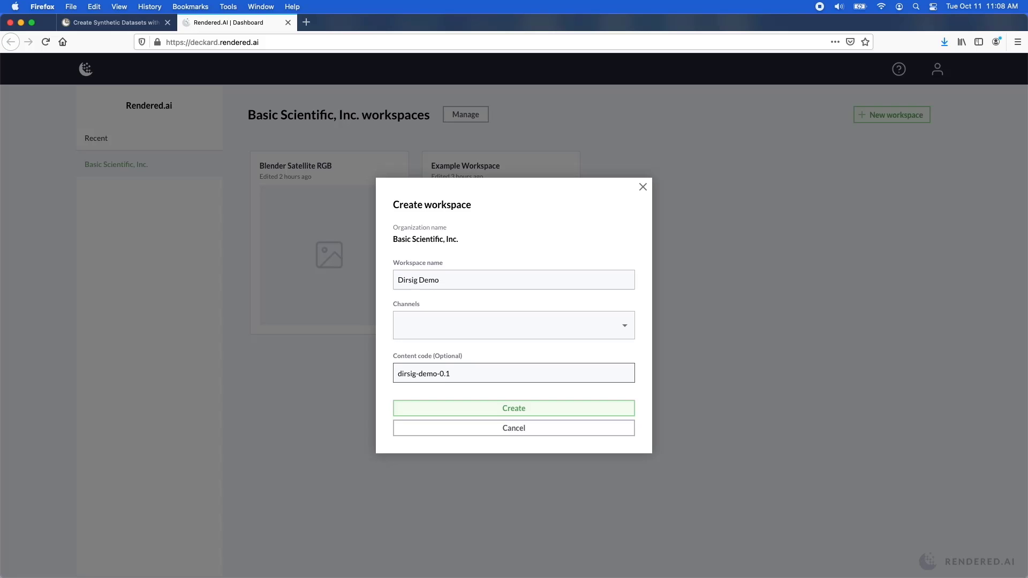
{"action": "left_click", "coordinate": [513, 373]}
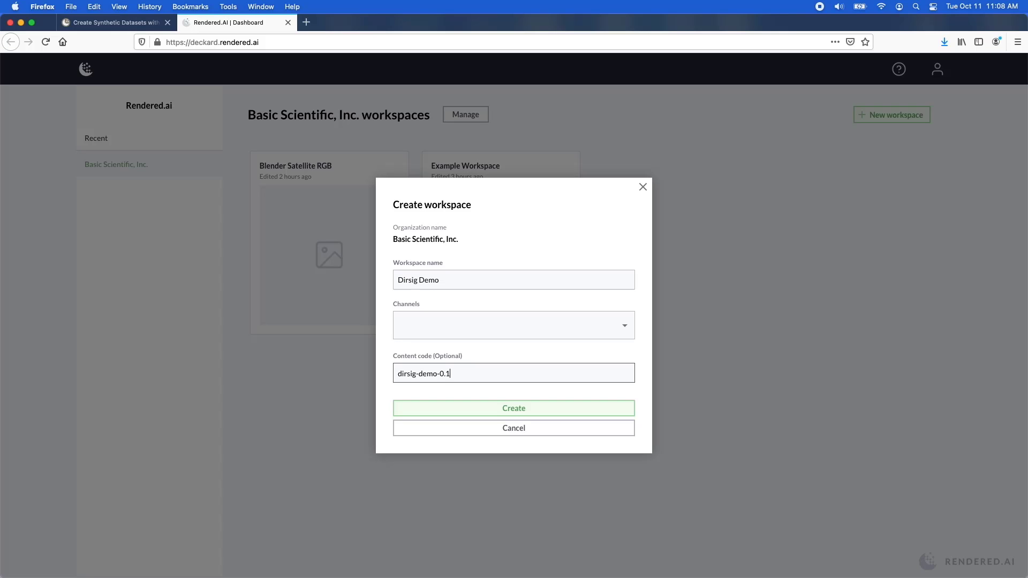
{"action": "left_click", "coordinate": [513, 408]}
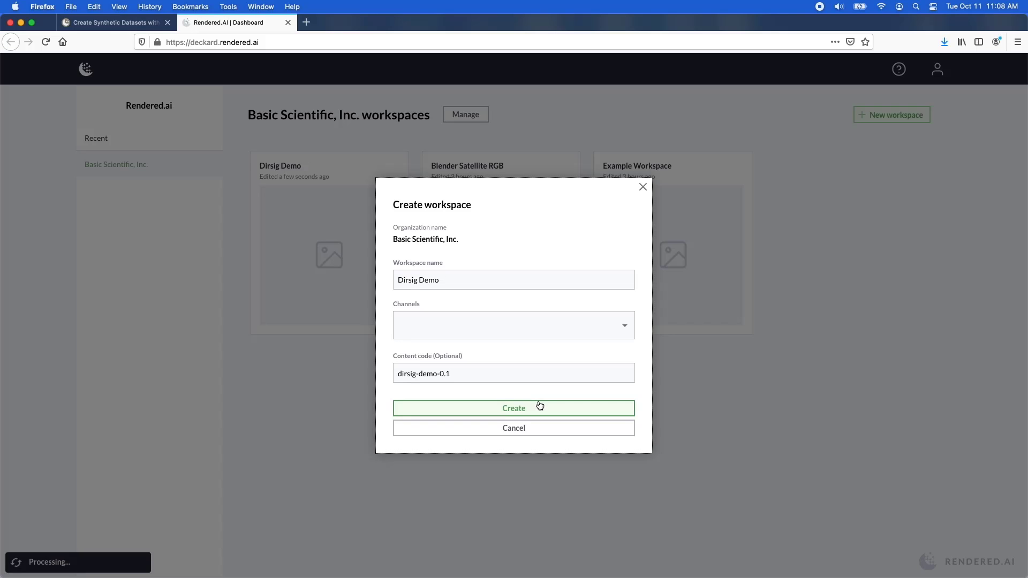
{"action": "left_click", "coordinate": [513, 408]}
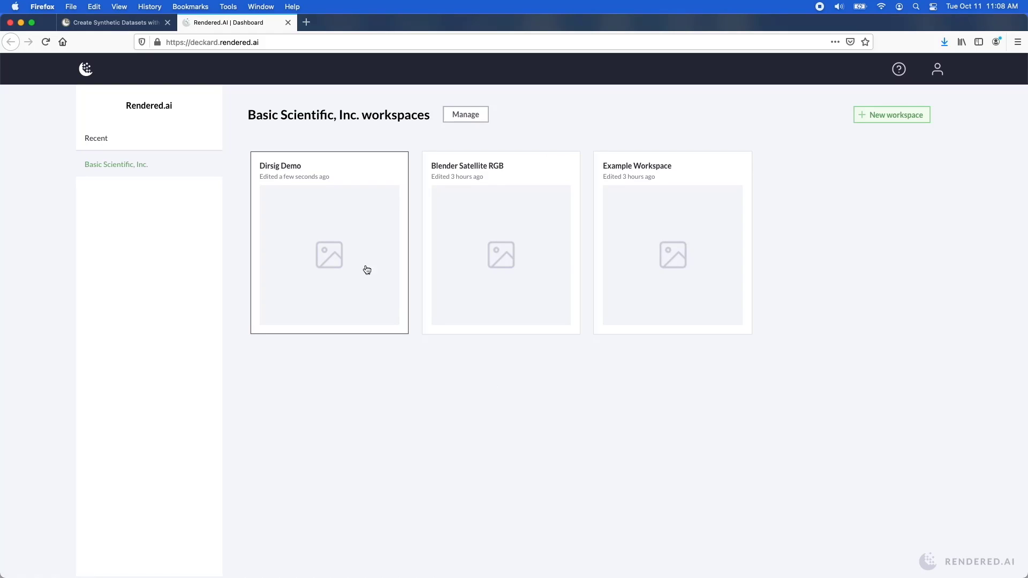
Enter the Dirsig Demo workspace and go to its Graphs listing Hyperspectral - Atmospheres
{"action": "left_click", "coordinate": [329, 255]}
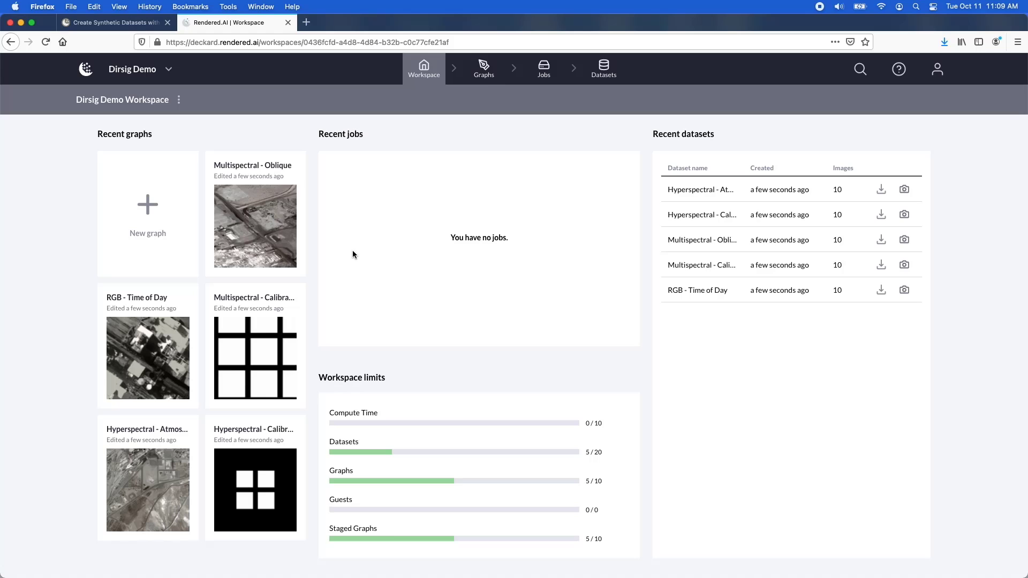
{"action": "mouse_move", "coordinate": [460, 103]}
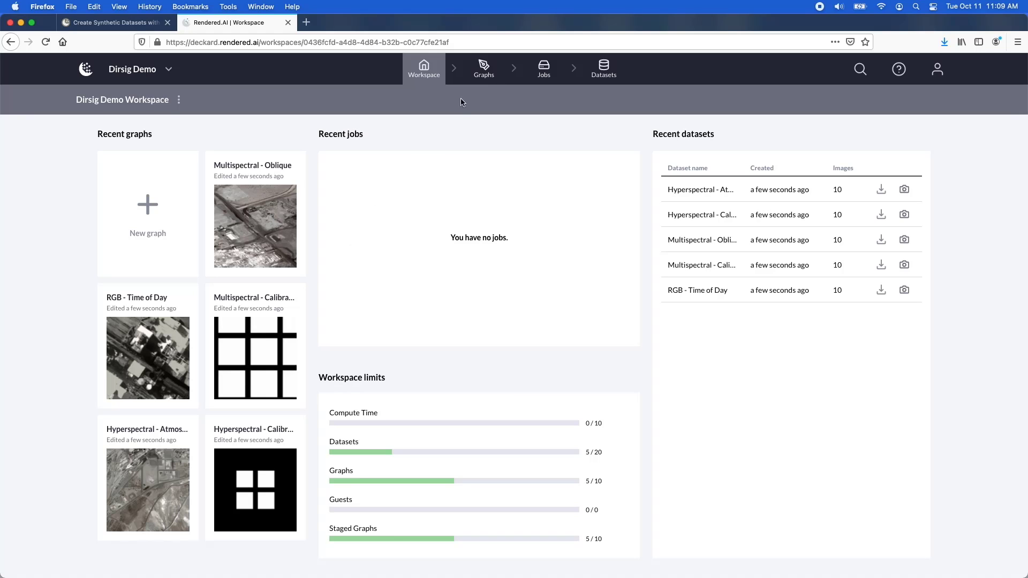
{"action": "left_click", "coordinate": [483, 69]}
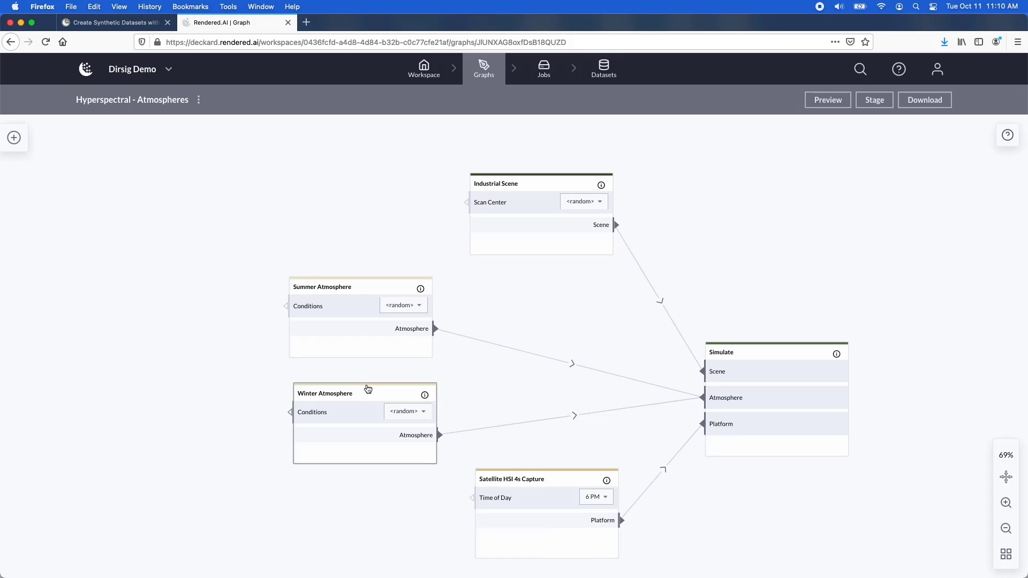
Delete the Winter Atmosphere node, stage the graph and head to the job manager
{"action": "left_click", "coordinate": [369, 362]}
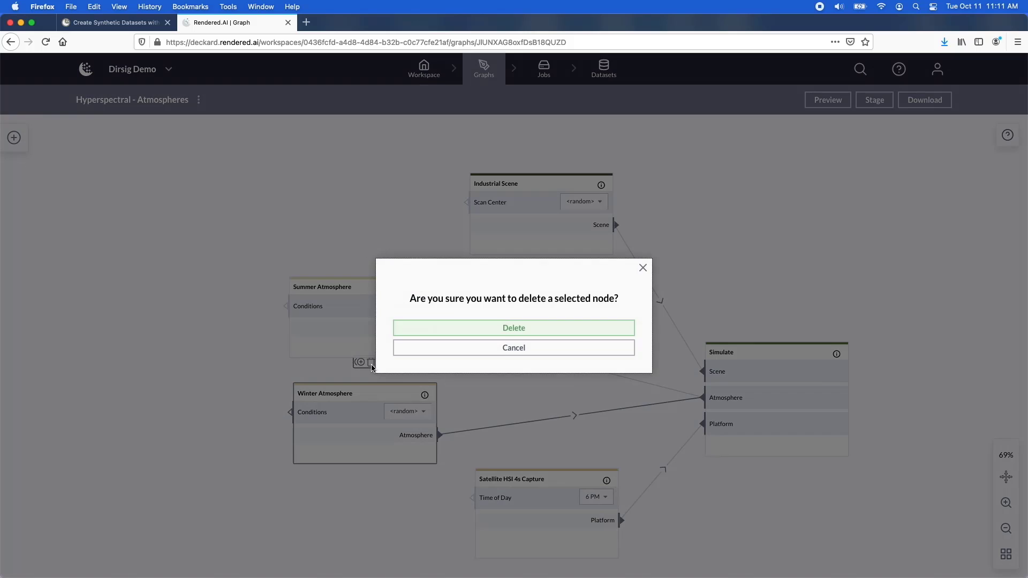
{"action": "left_click", "coordinate": [513, 328]}
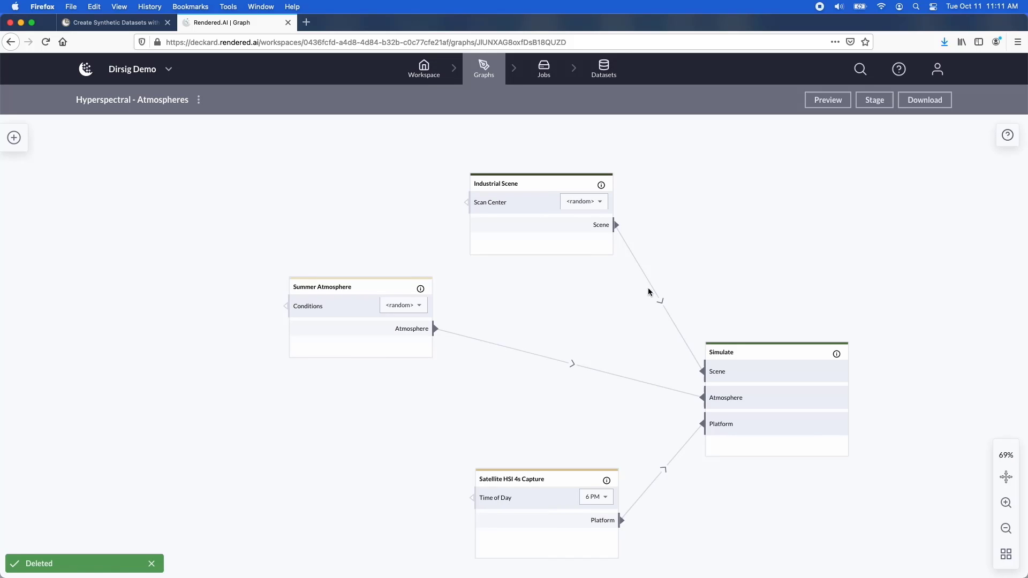
{"action": "left_click", "coordinate": [874, 99]}
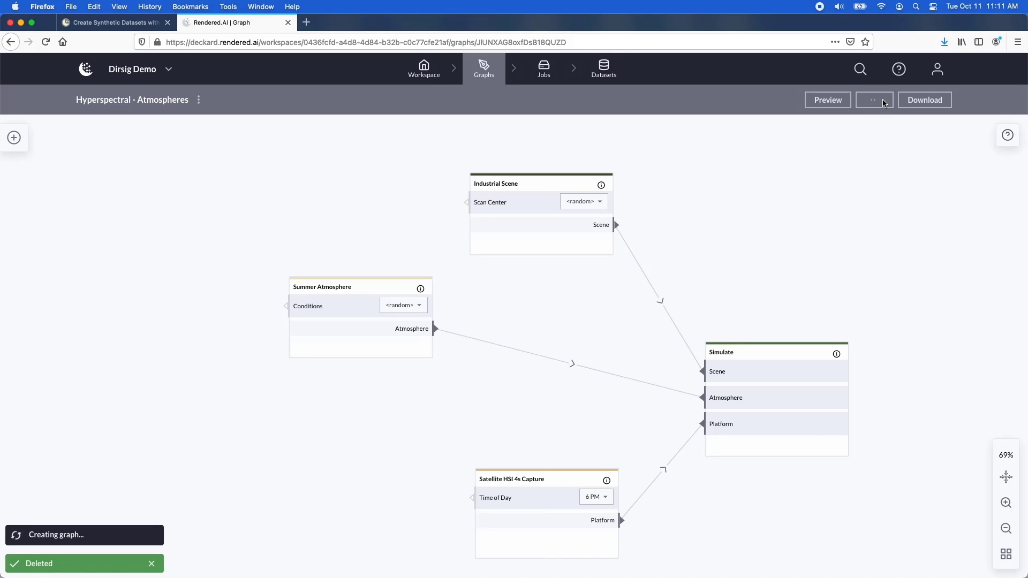
{"action": "left_click", "coordinate": [874, 99]}
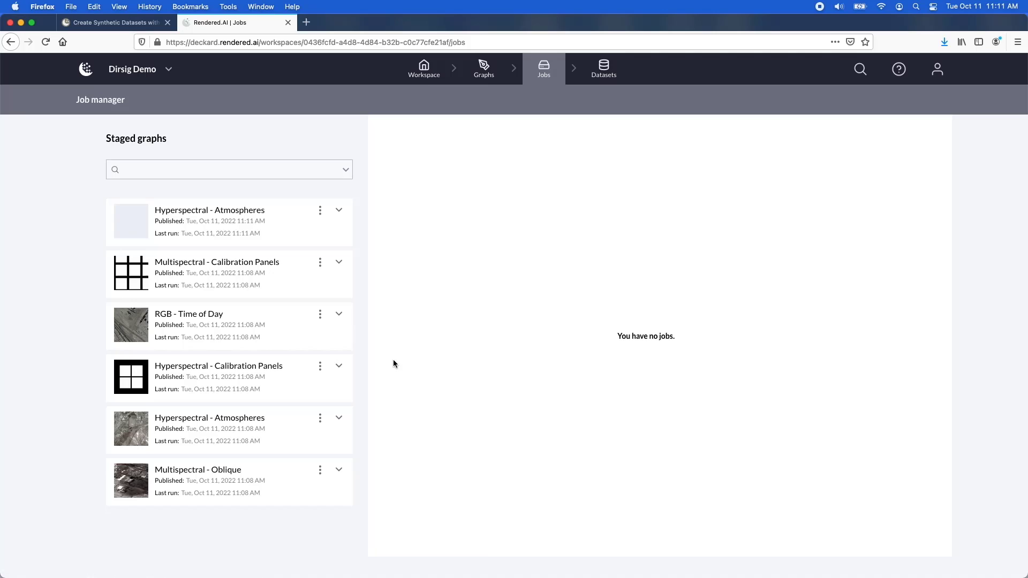
{"action": "mouse_move", "coordinate": [322, 459]}
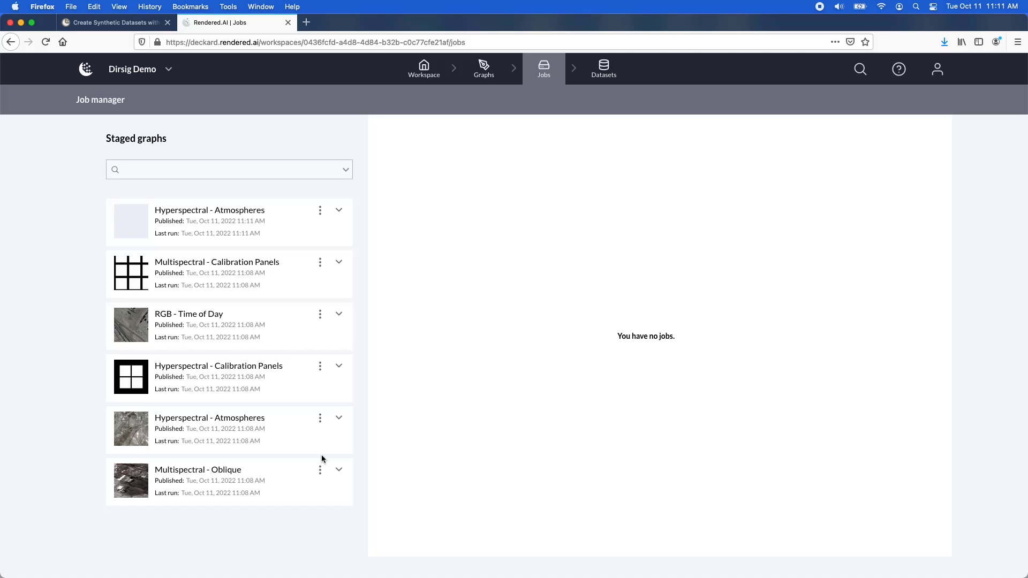
{"action": "mouse_move", "coordinate": [328, 214]}
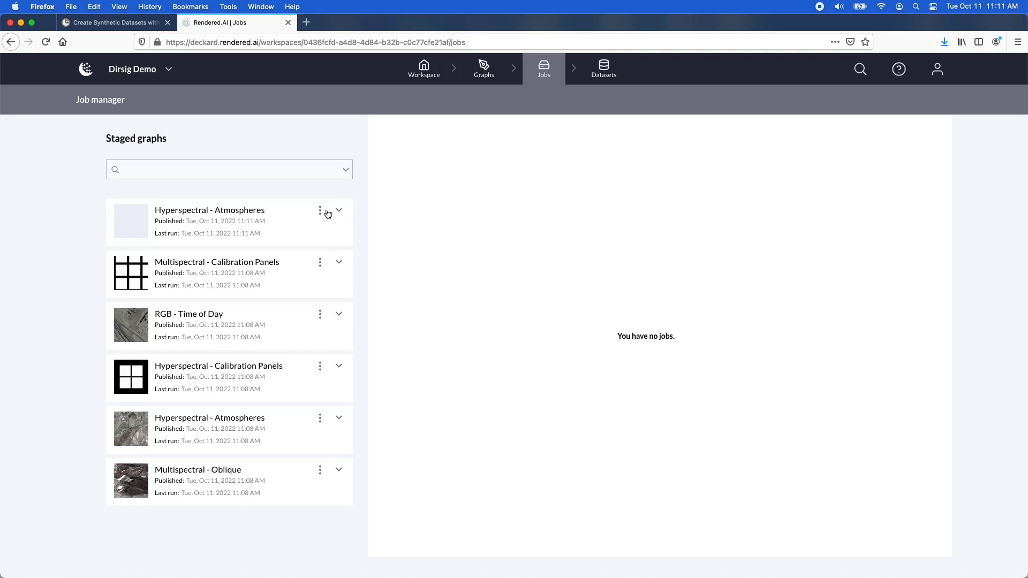
Rename the staged graph to Hyperspectral - Summer Atmospheres via its options menu
{"action": "left_click", "coordinate": [320, 211]}
{"action": "type", "text": "Hyperspectral - Summer Atmospheres"}
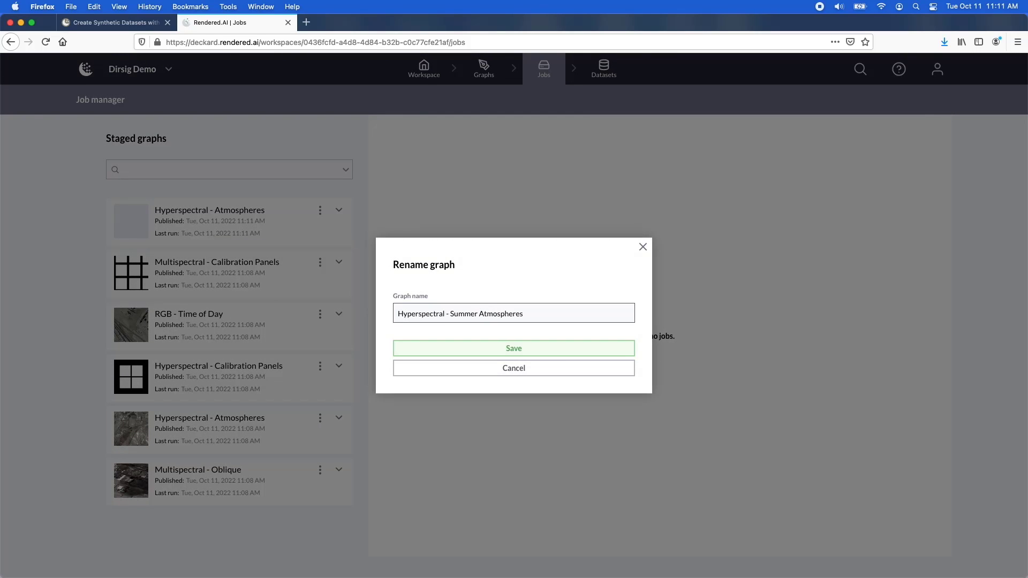
{"action": "left_click", "coordinate": [513, 348]}
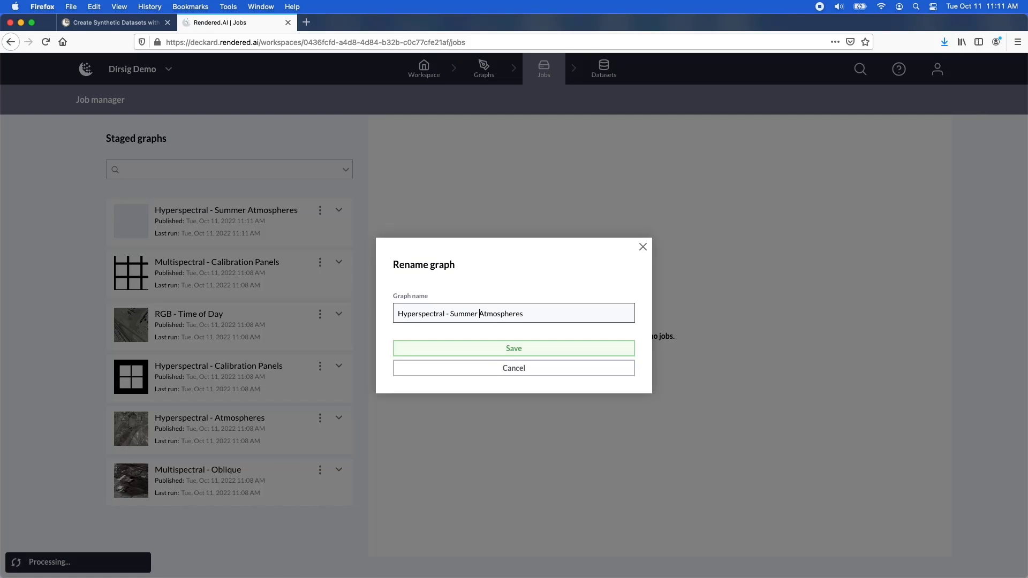
{"action": "left_click", "coordinate": [513, 348]}
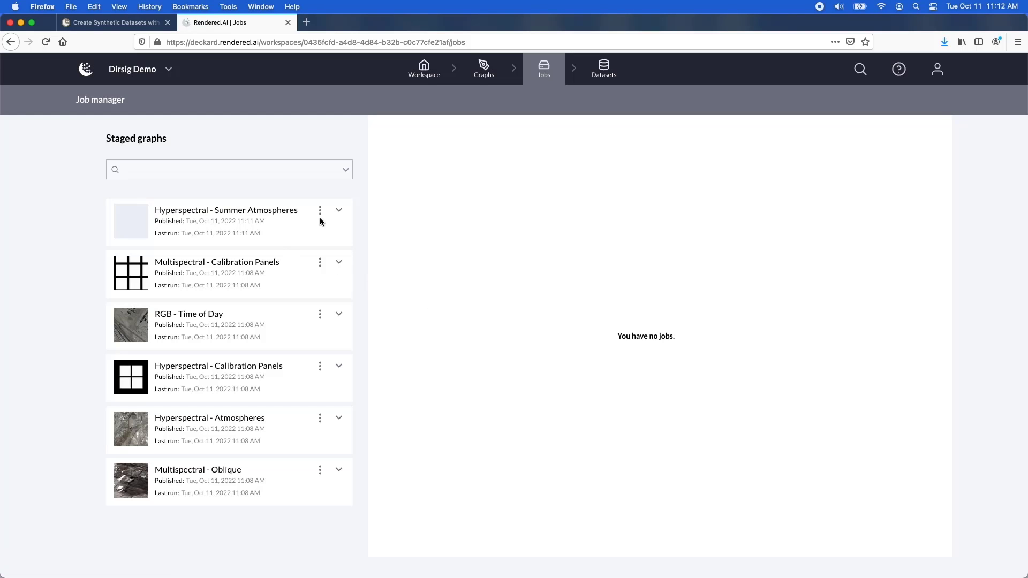
Set the Summer Atmospheres job to 100 runs, then switch to Datasets
{"action": "left_click", "coordinate": [340, 209]}
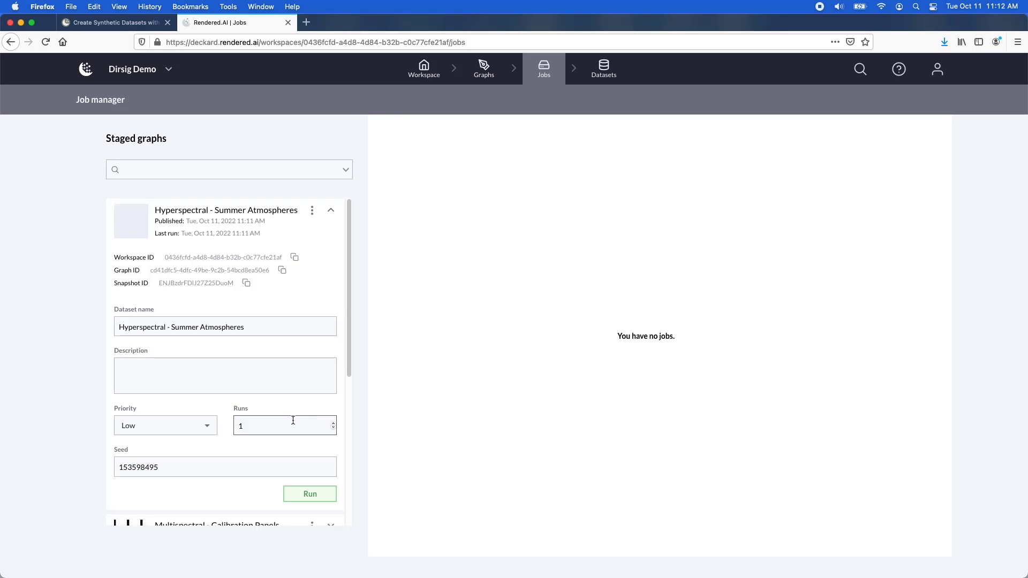
{"action": "type", "text": "100"}
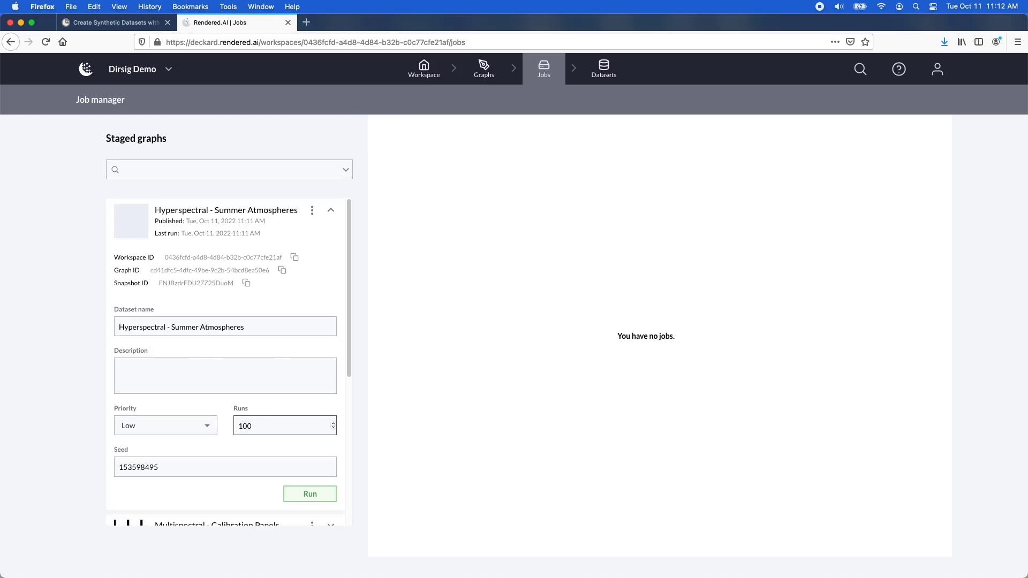
{"action": "left_click", "coordinate": [282, 425]}
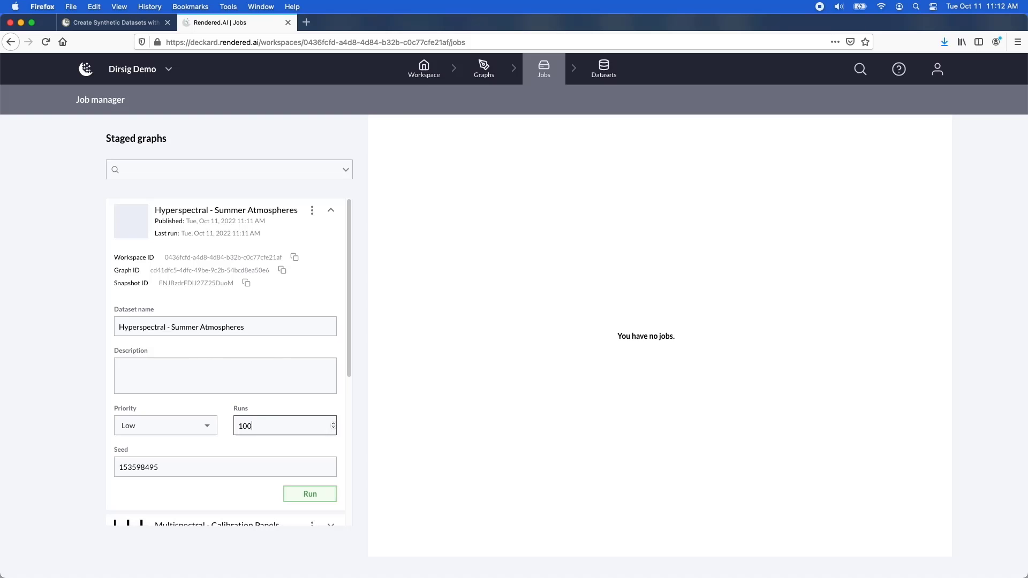
{"action": "left_click", "coordinate": [602, 69]}
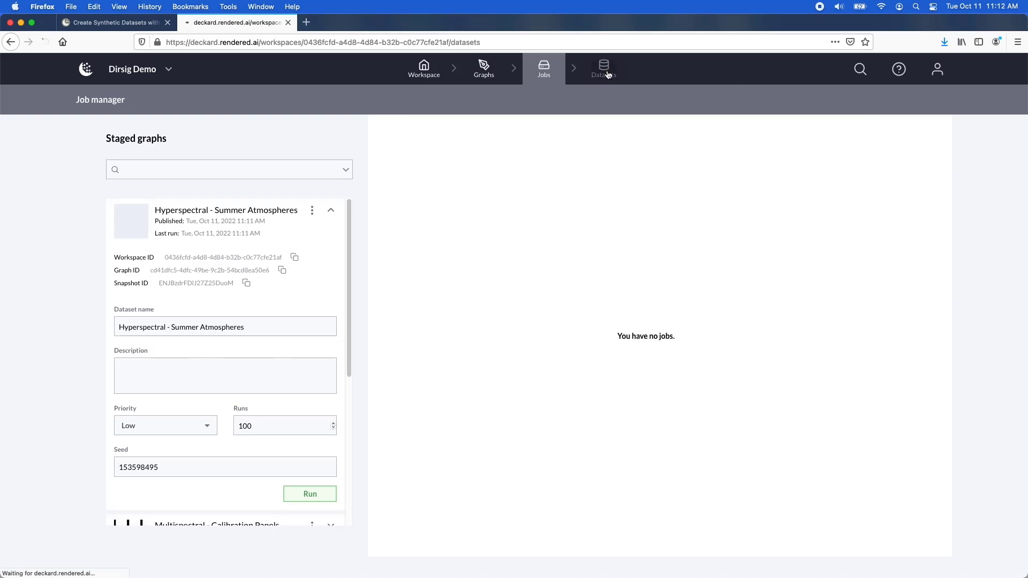
View Hyperspectral - Atmospheres details (10 runs, 9.71 GB) and flip through its rendered images
{"action": "left_click", "coordinate": [603, 69]}
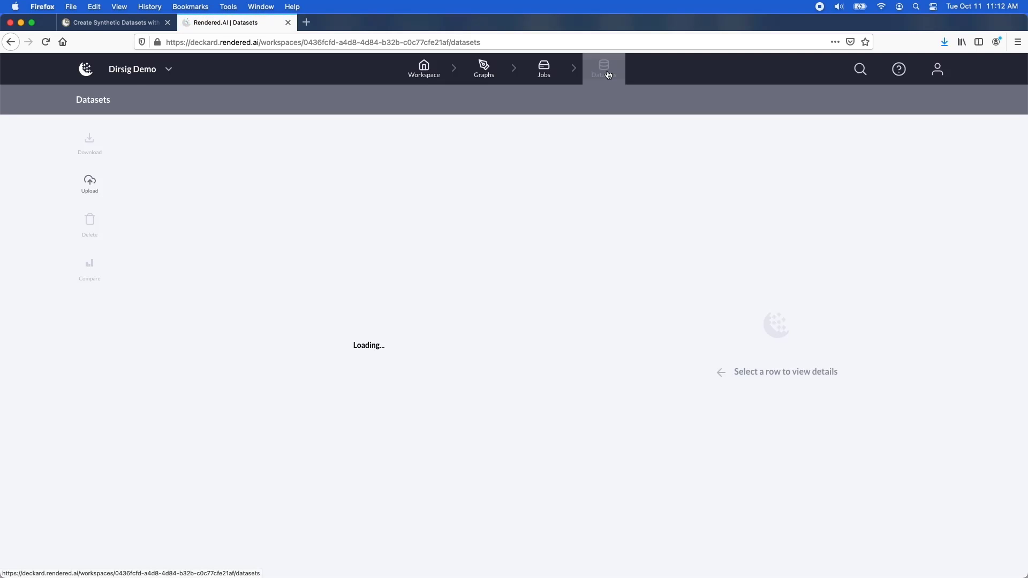
{"action": "left_click", "coordinate": [603, 69]}
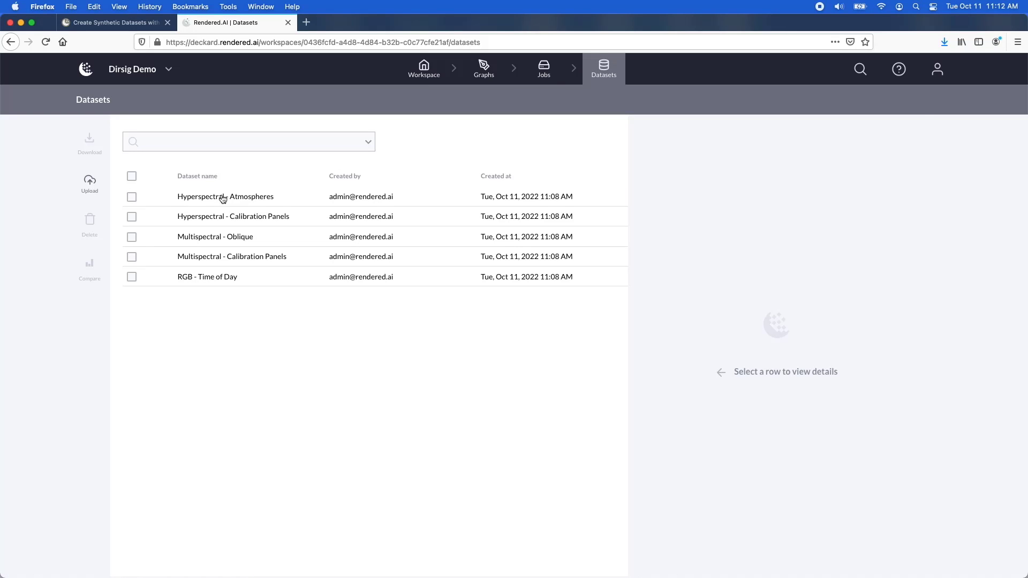
{"action": "left_click", "coordinate": [226, 197]}
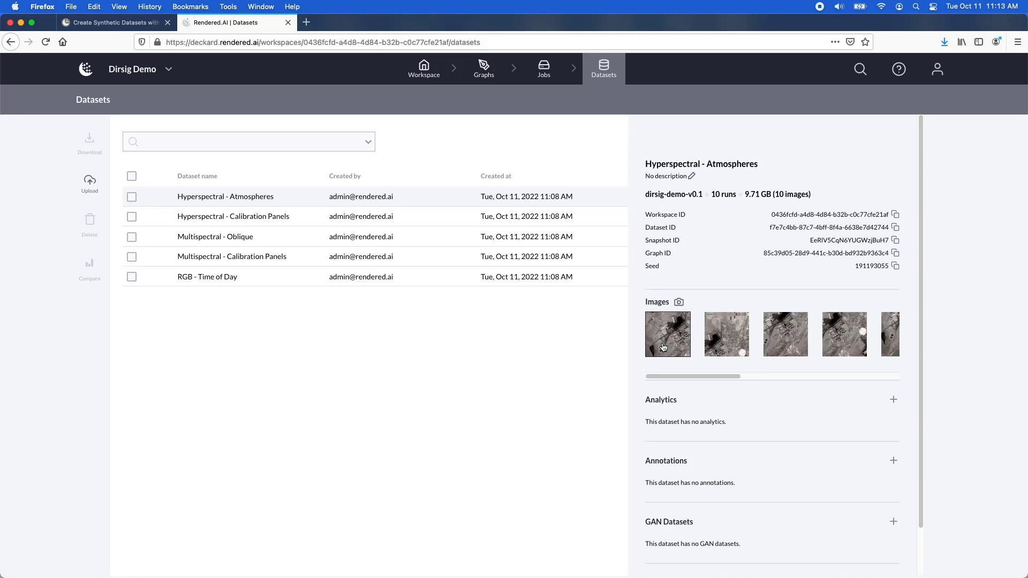
{"action": "left_click", "coordinate": [667, 335]}
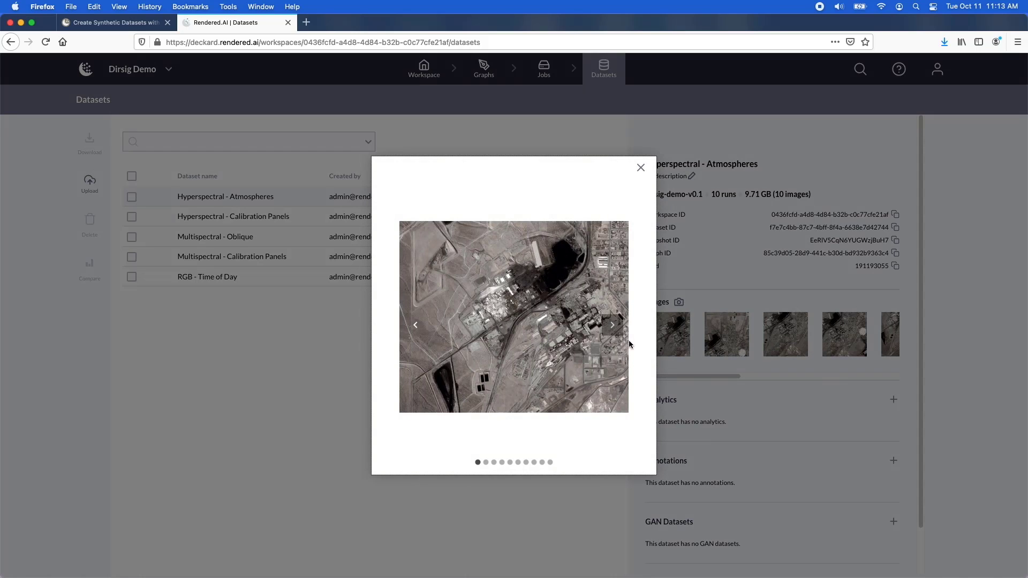
{"action": "left_click", "coordinate": [612, 325]}
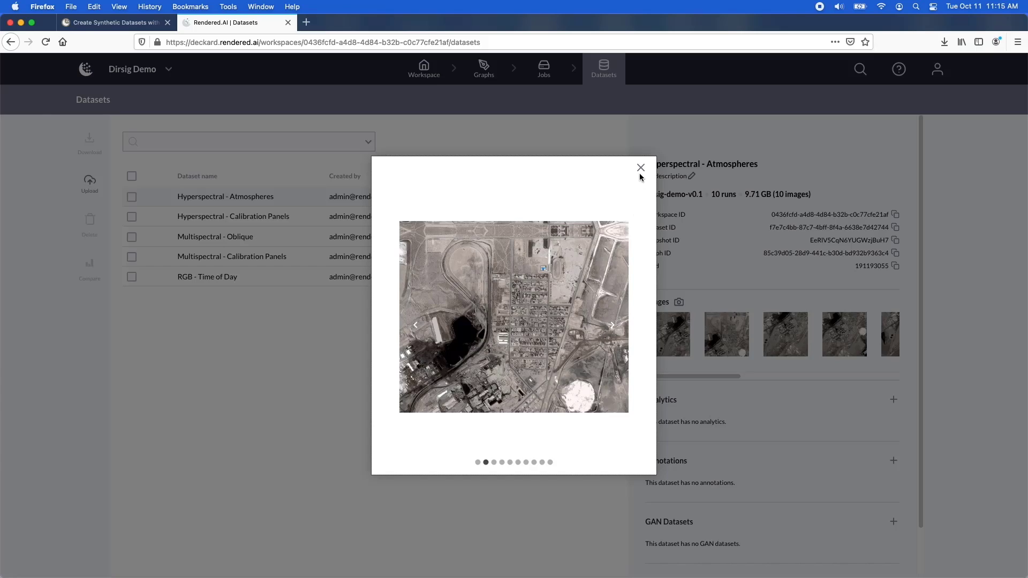
{"action": "left_click", "coordinate": [640, 169]}
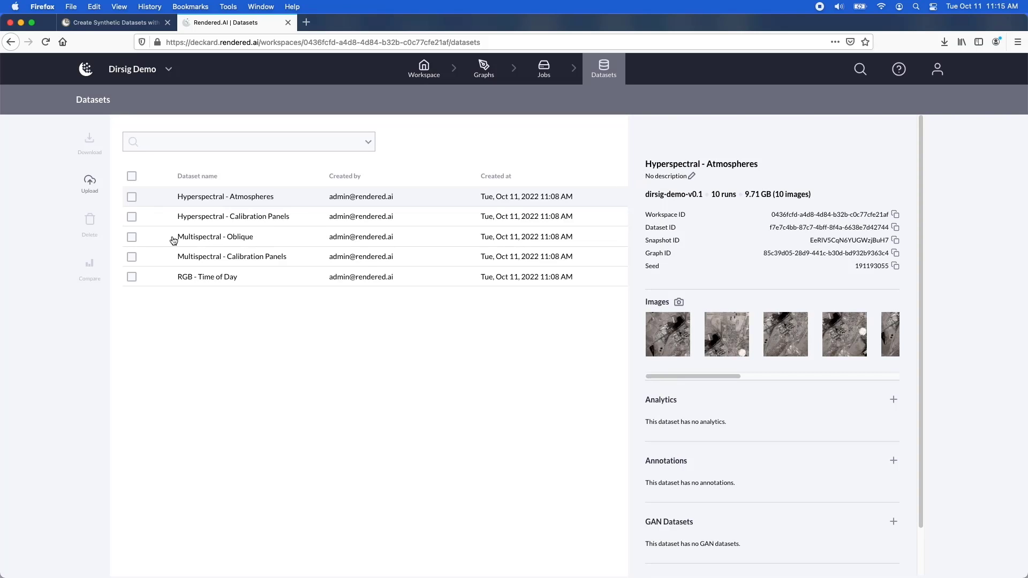
Download the Multispectral - Oblique dataset and extract its zip with Archive Utility
{"action": "left_click", "coordinate": [132, 237]}
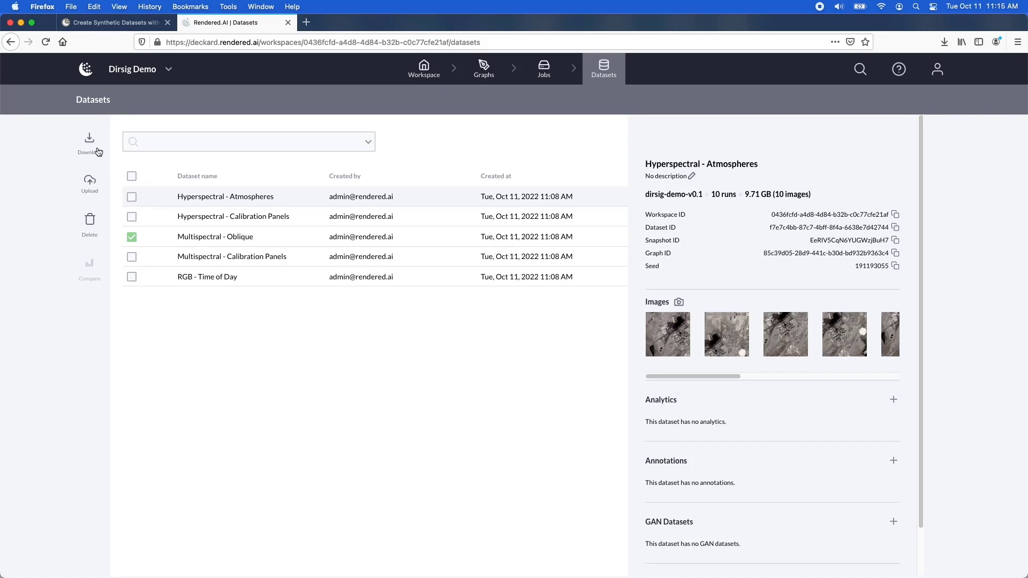
{"action": "left_click", "coordinate": [89, 139]}
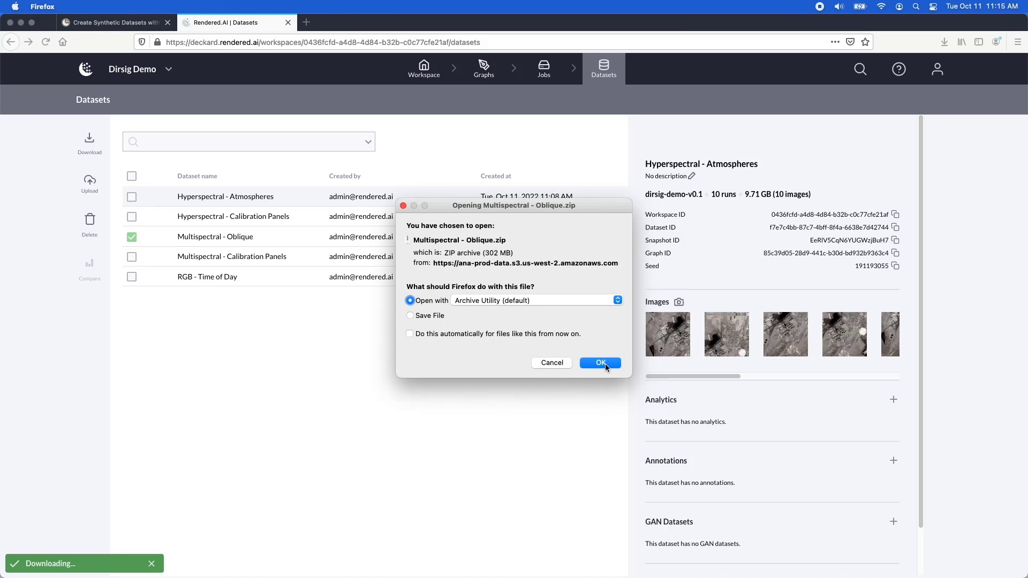
{"action": "left_click", "coordinate": [600, 363]}
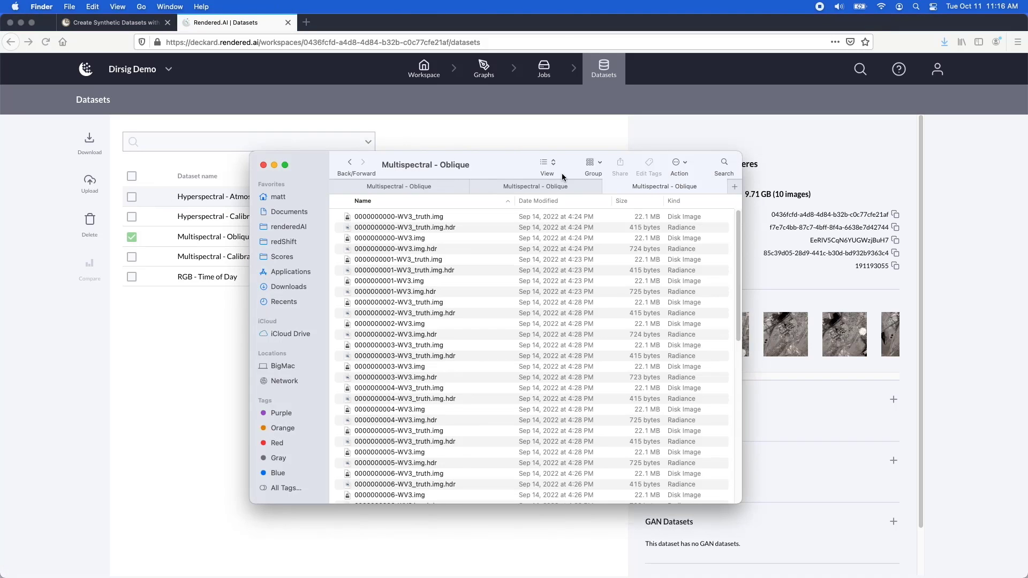
{"action": "mouse_move", "coordinate": [468, 282]}
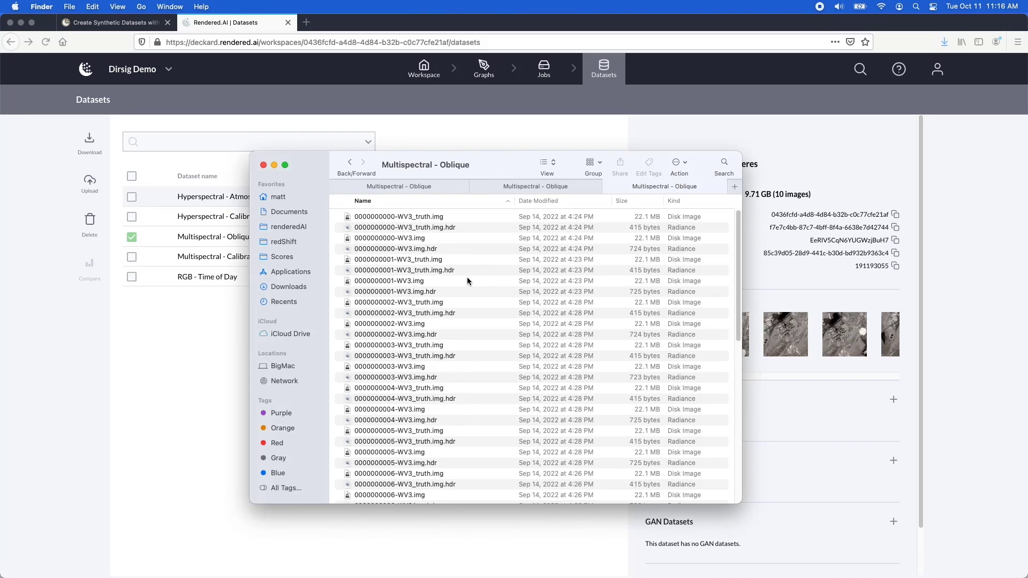
{"action": "mouse_move", "coordinate": [451, 297]}
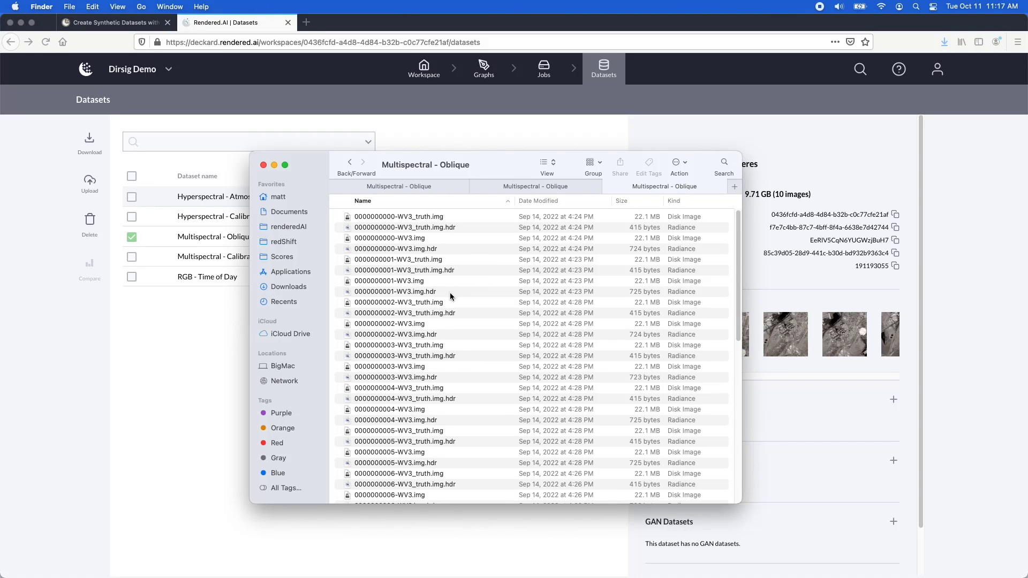
{"action": "mouse_move", "coordinate": [431, 397]}
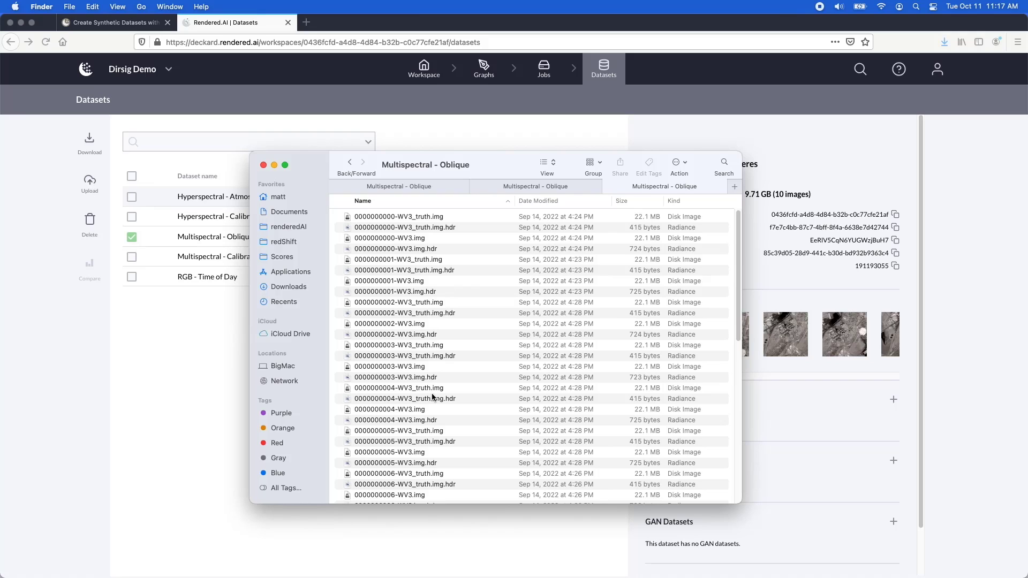
Scroll the extracted folder past .img/.hdr and .jsim files to the yaml files and images folder
{"action": "scroll", "scroll_direction": "down", "scroll_amount": 3}
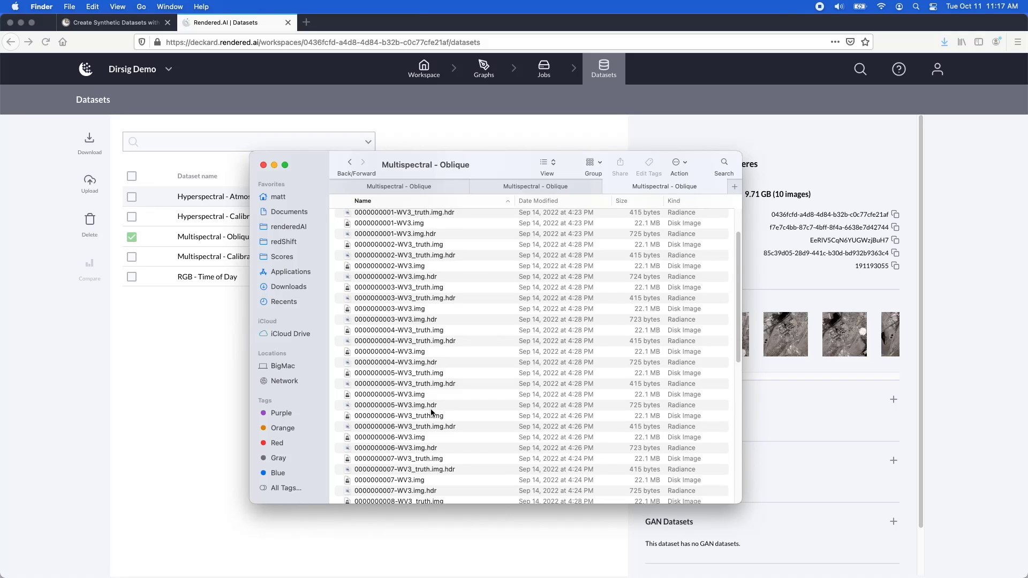
{"action": "scroll", "scroll_direction": "down", "scroll_amount": 3}
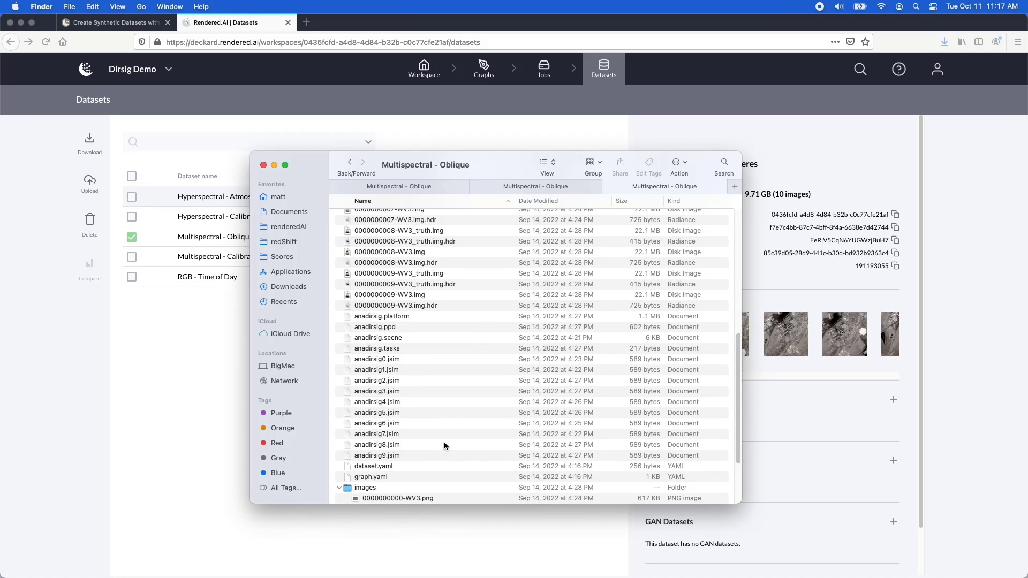
{"action": "mouse_move", "coordinate": [387, 464]}
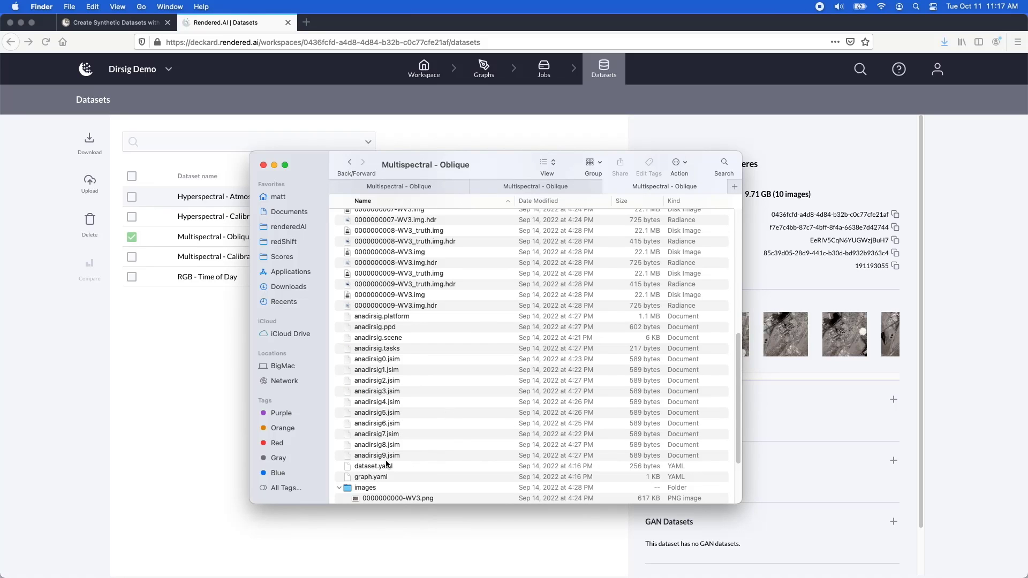
{"action": "mouse_move", "coordinate": [388, 476]}
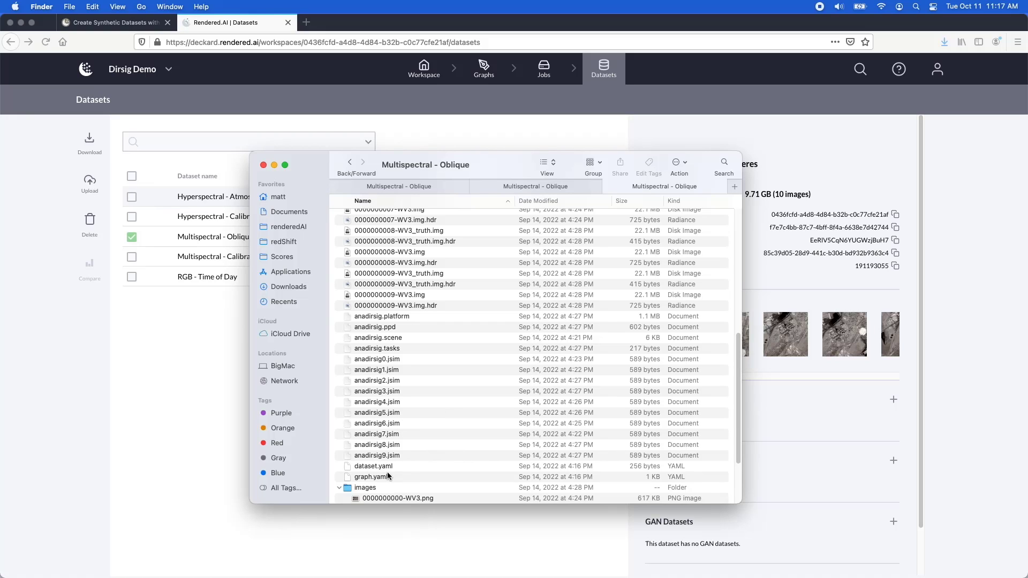
{"action": "mouse_move", "coordinate": [390, 476]}
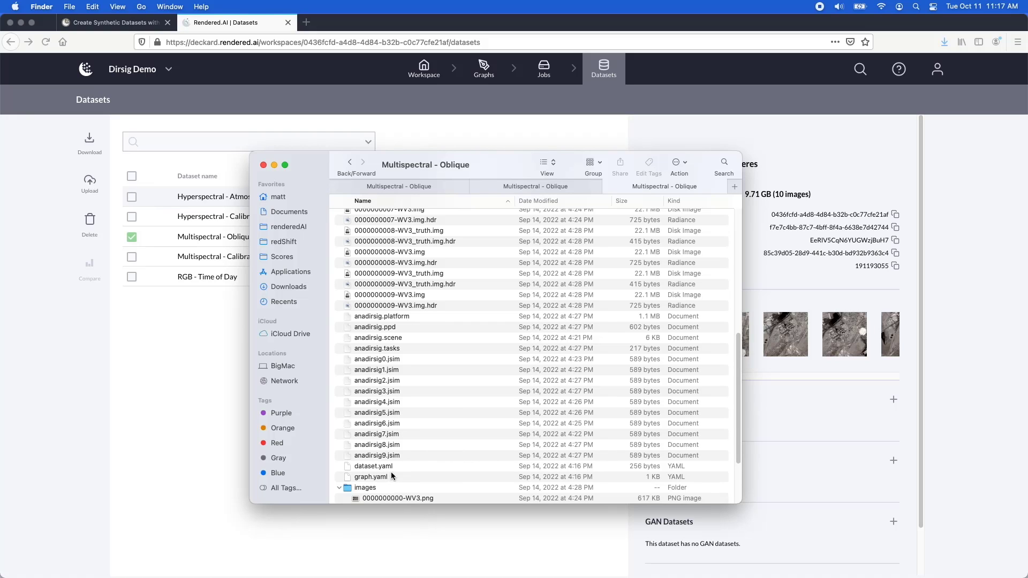
{"action": "left_click", "coordinate": [390, 295]}
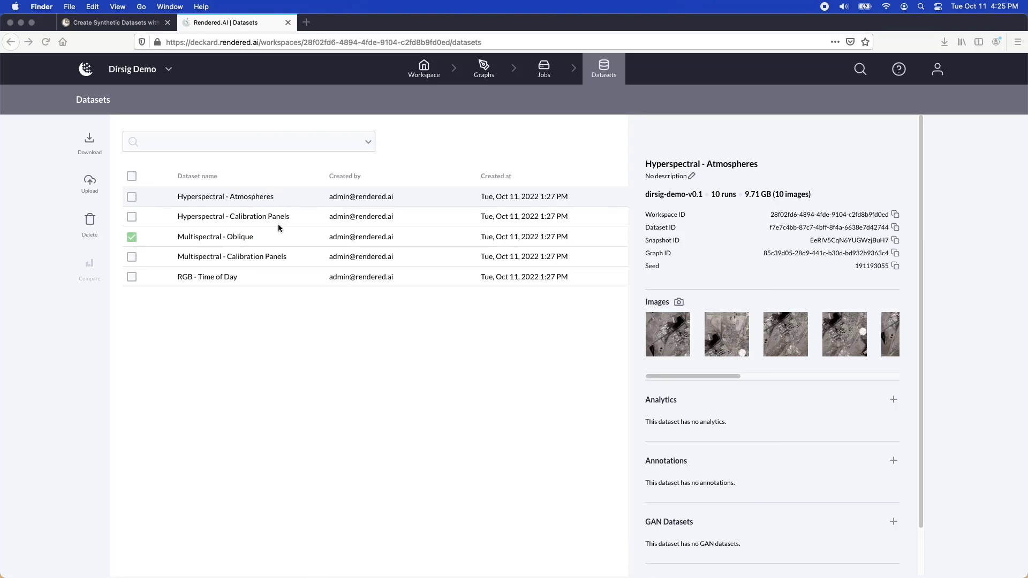
Explore creating a COCO annotation for Multispectral - Oblique, then cancel without creating it
{"action": "left_click", "coordinate": [215, 235]}
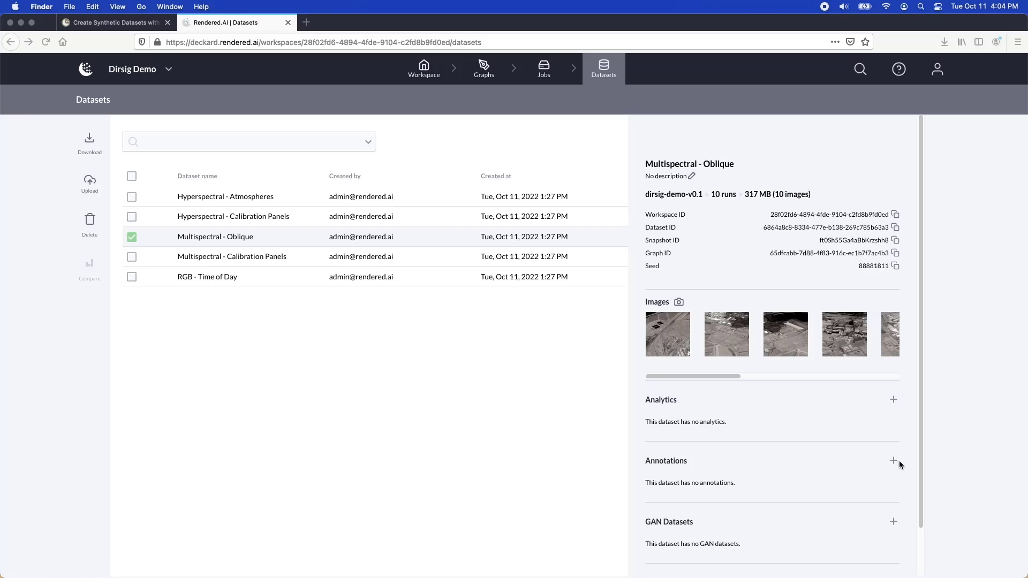
{"action": "left_click", "coordinate": [893, 460]}
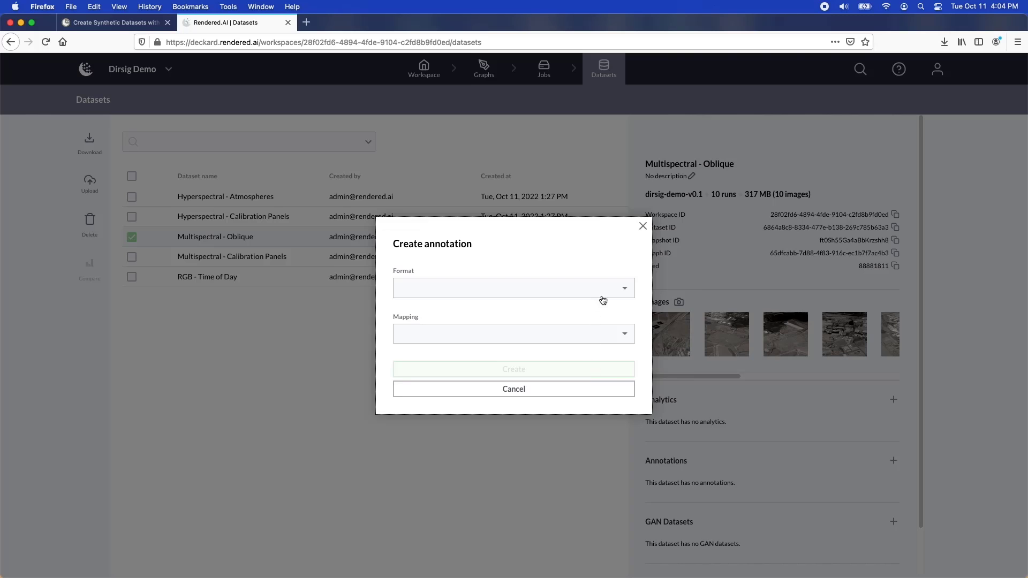
{"action": "left_click", "coordinate": [513, 288]}
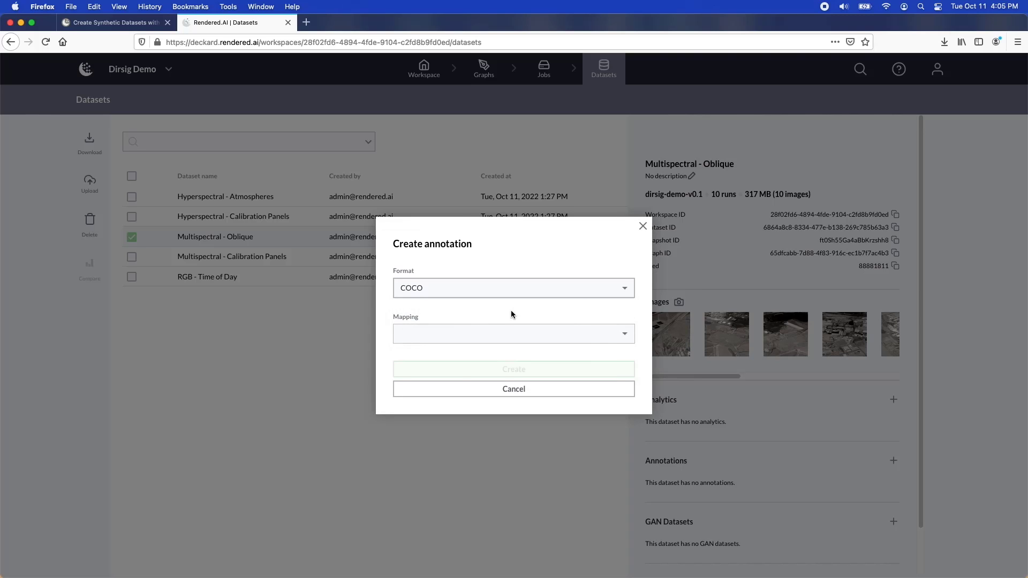
{"action": "mouse_move", "coordinate": [622, 277]}
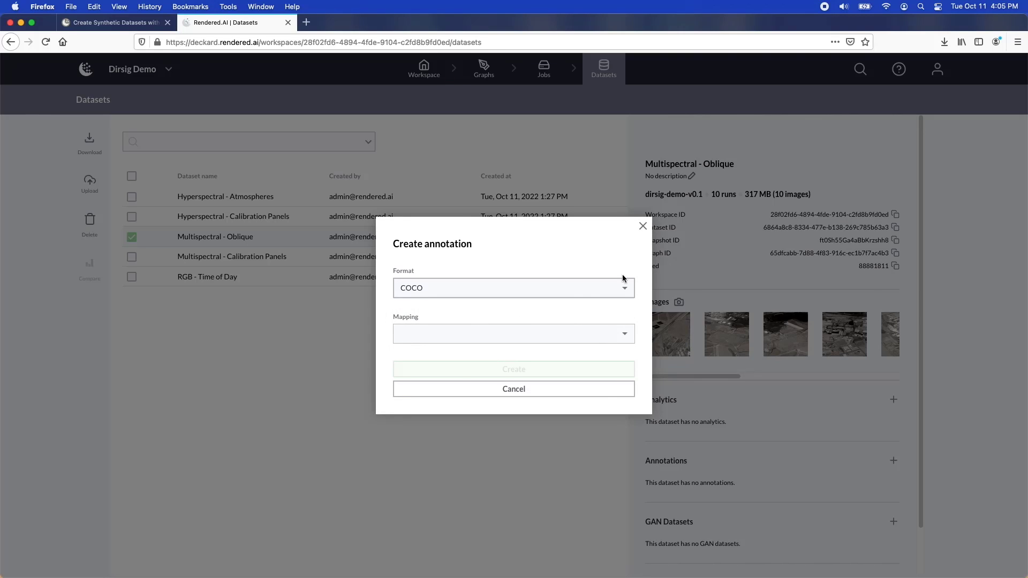
{"action": "left_click", "coordinate": [513, 389]}
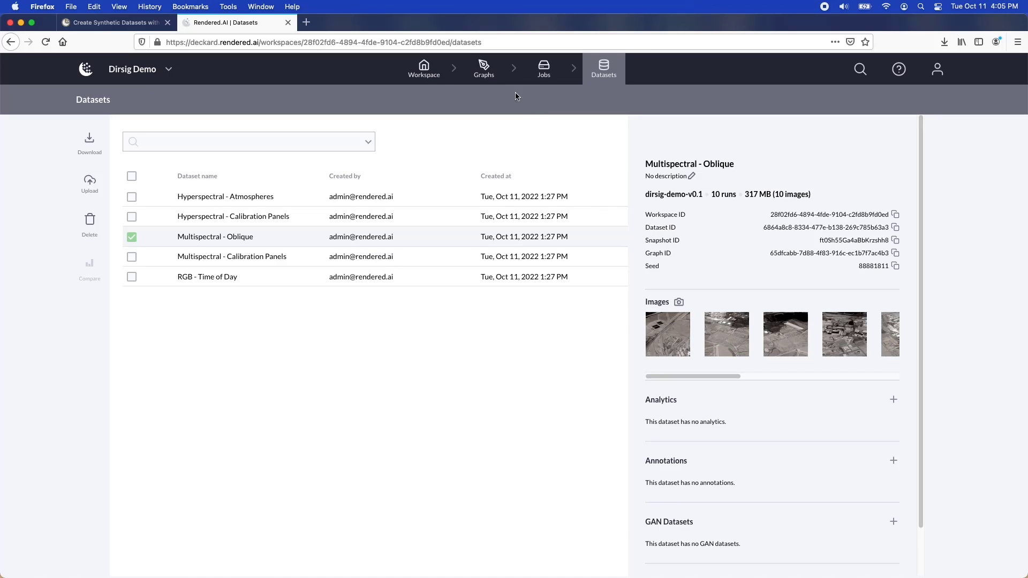
Go to the Dirsig Demo workspace's Graphs page listing its five graphs
{"action": "left_click", "coordinate": [483, 68]}
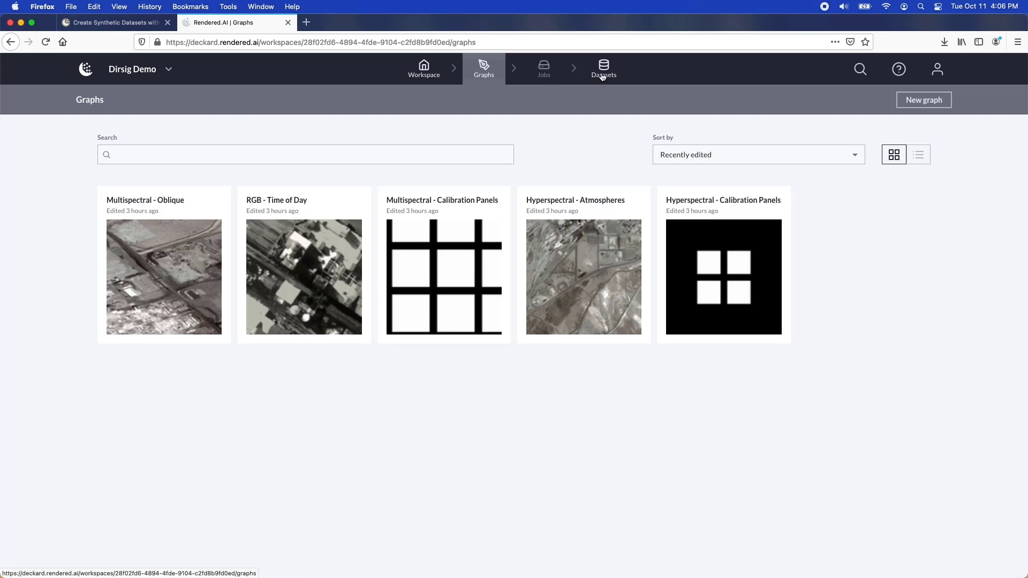
{"action": "mouse_move", "coordinate": [720, 237]}
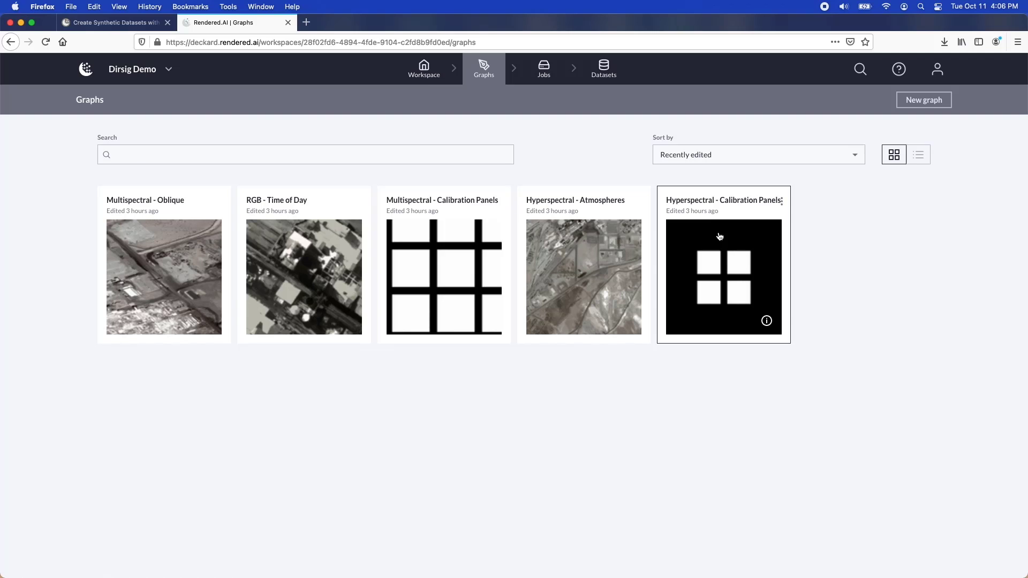
{"action": "mouse_move", "coordinate": [444, 243]}
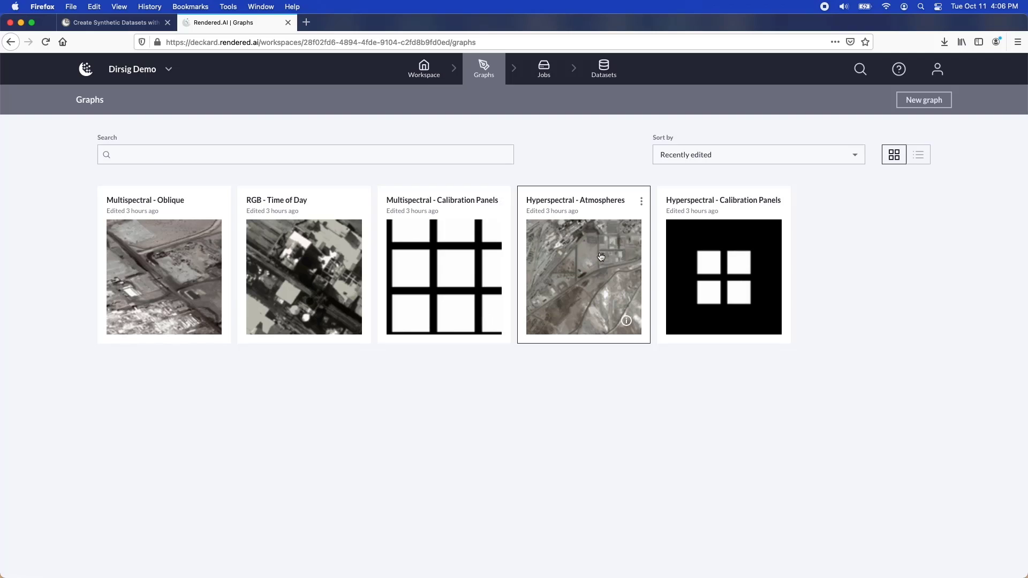
{"action": "mouse_move", "coordinate": [606, 256]}
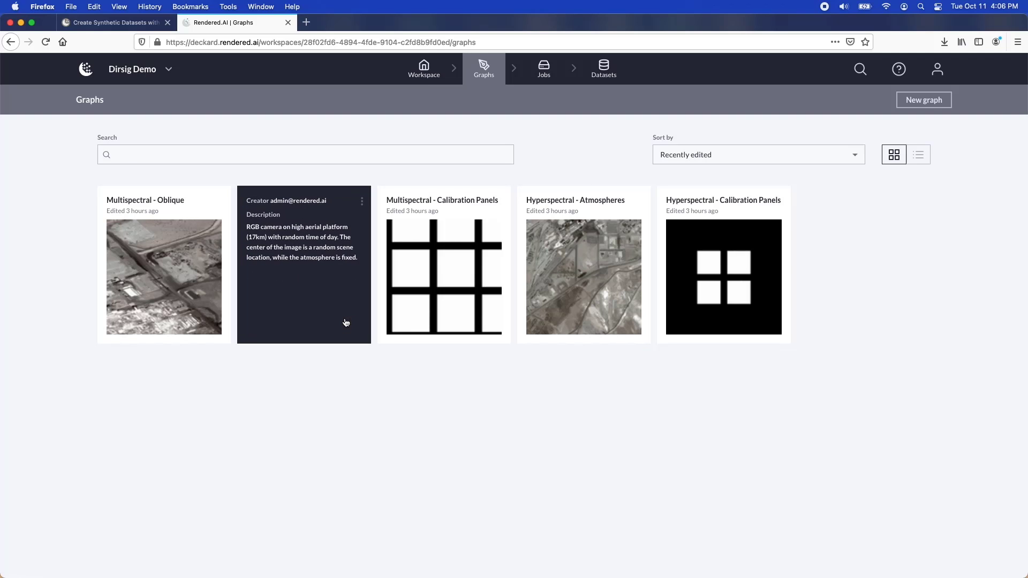
{"action": "mouse_move", "coordinate": [326, 311]}
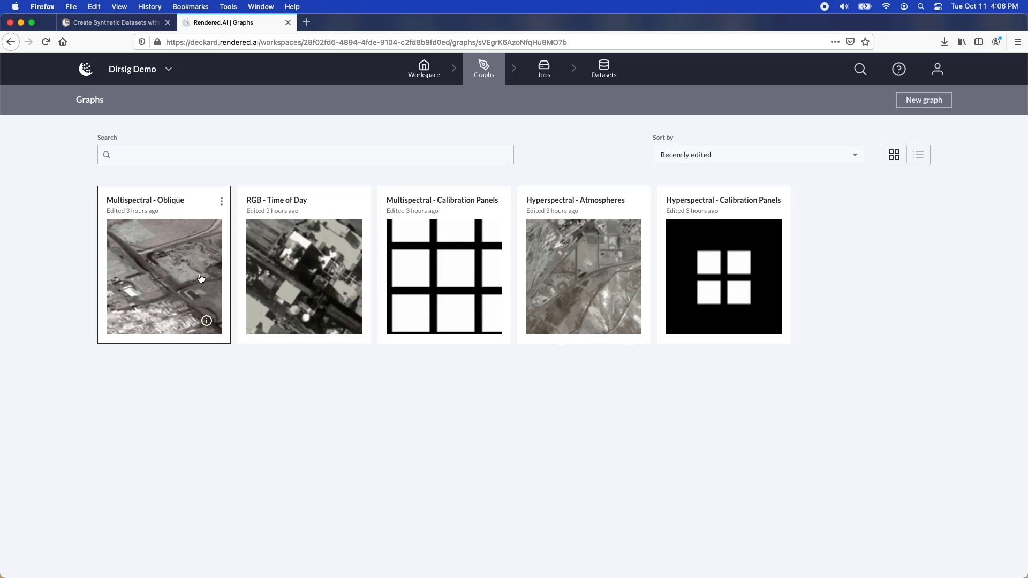
In Multispectral - Oblique, check the Low Aerial Multispectral node's look angle, keeping 60 degrees
{"action": "left_click", "coordinate": [164, 276]}
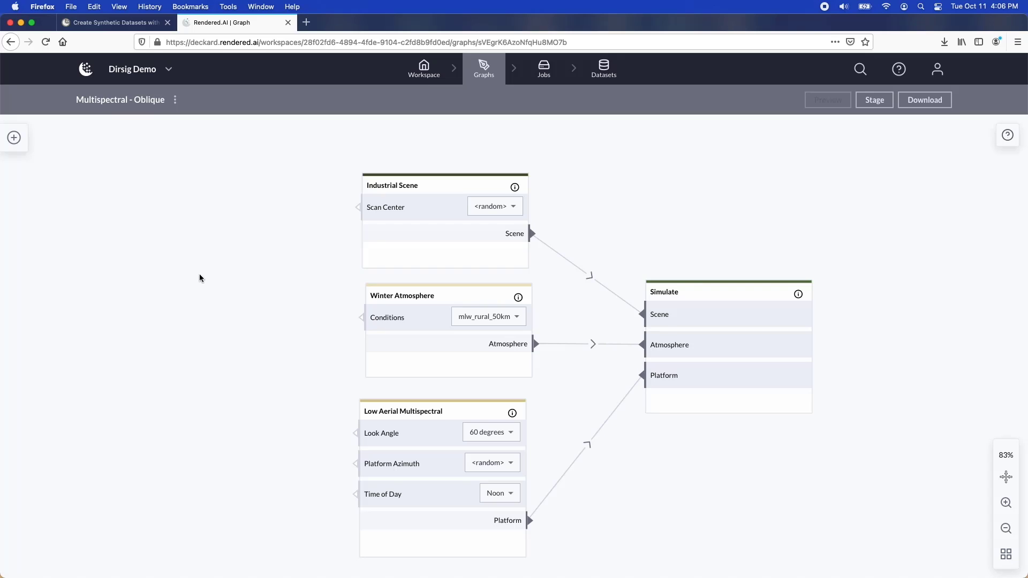
{"action": "left_click", "coordinate": [490, 432]}
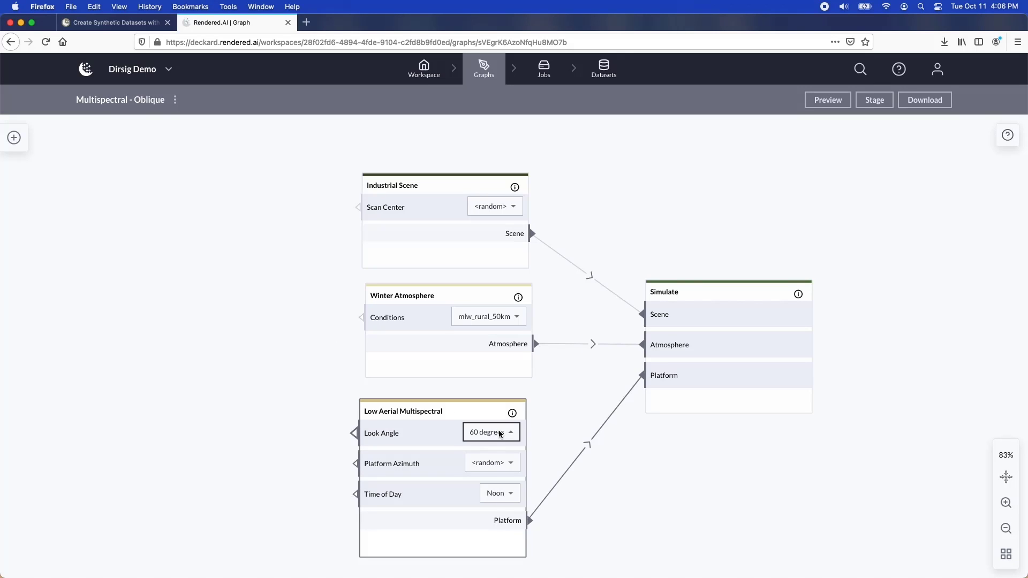
{"action": "left_click", "coordinate": [490, 432]}
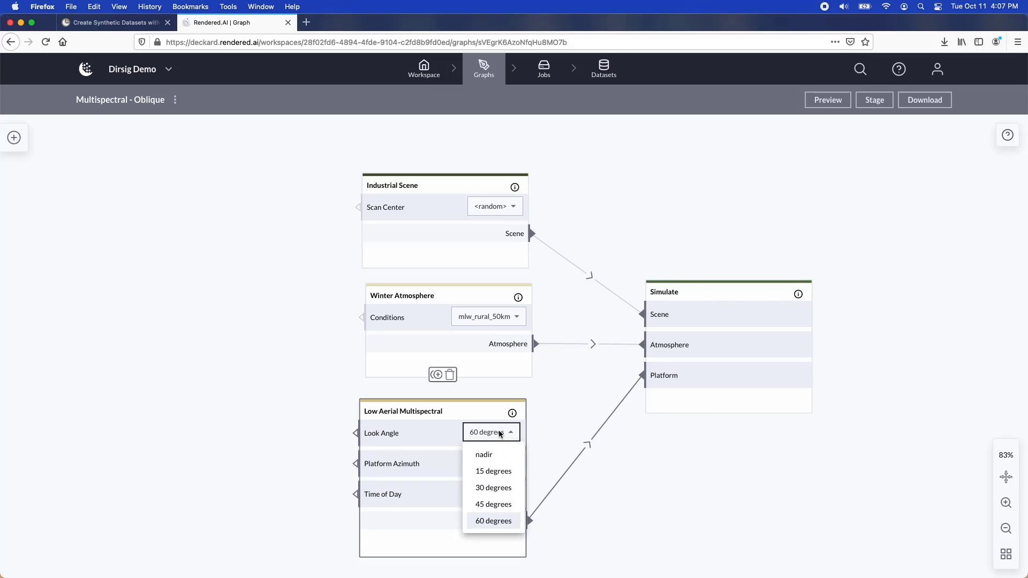
{"action": "left_click", "coordinate": [492, 520]}
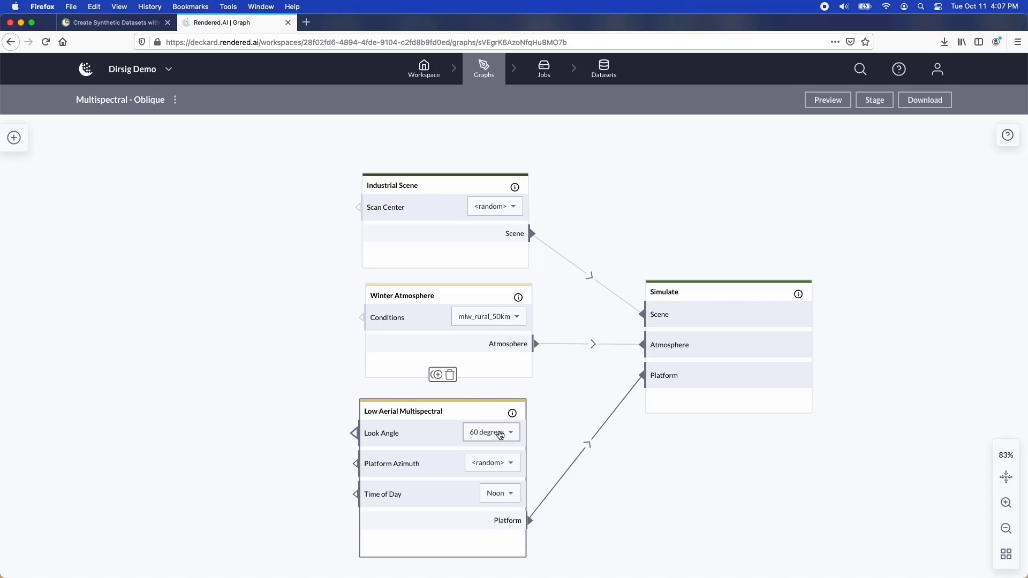
{"action": "mouse_move", "coordinate": [825, 167]}
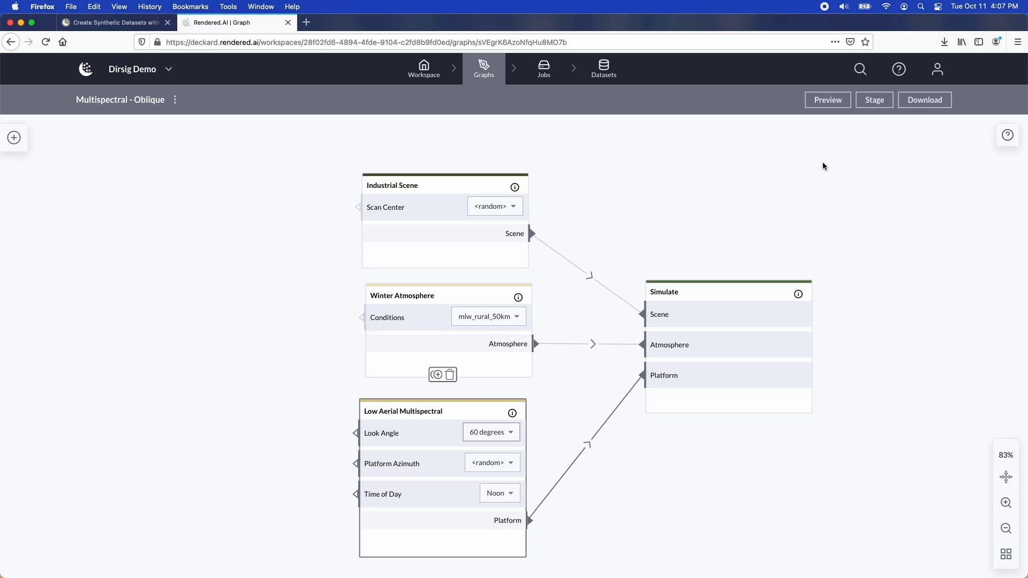
Generate a preview image of the graph's output and regenerate it
{"action": "left_click", "coordinate": [828, 100]}
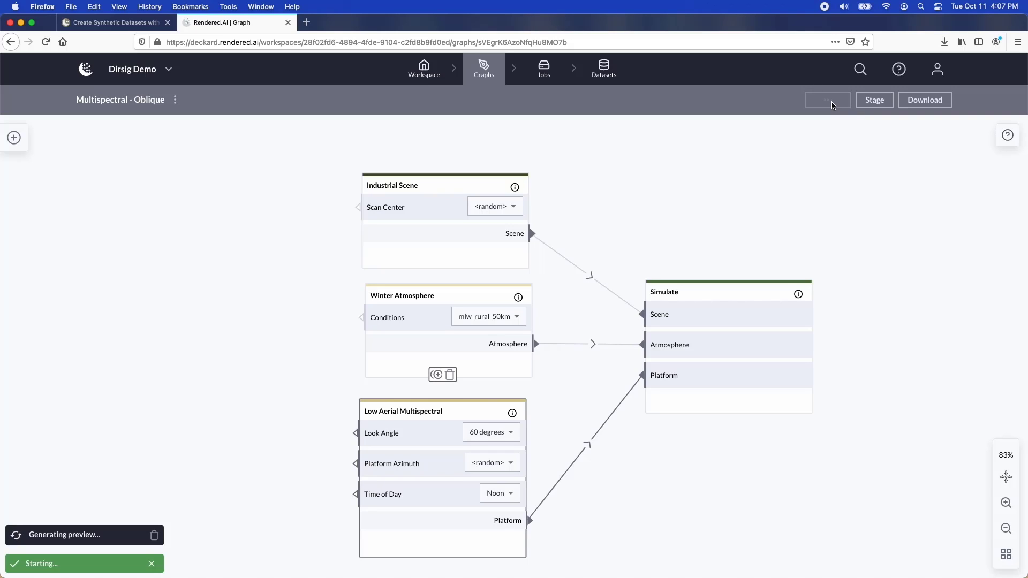
{"action": "left_click", "coordinate": [828, 100]}
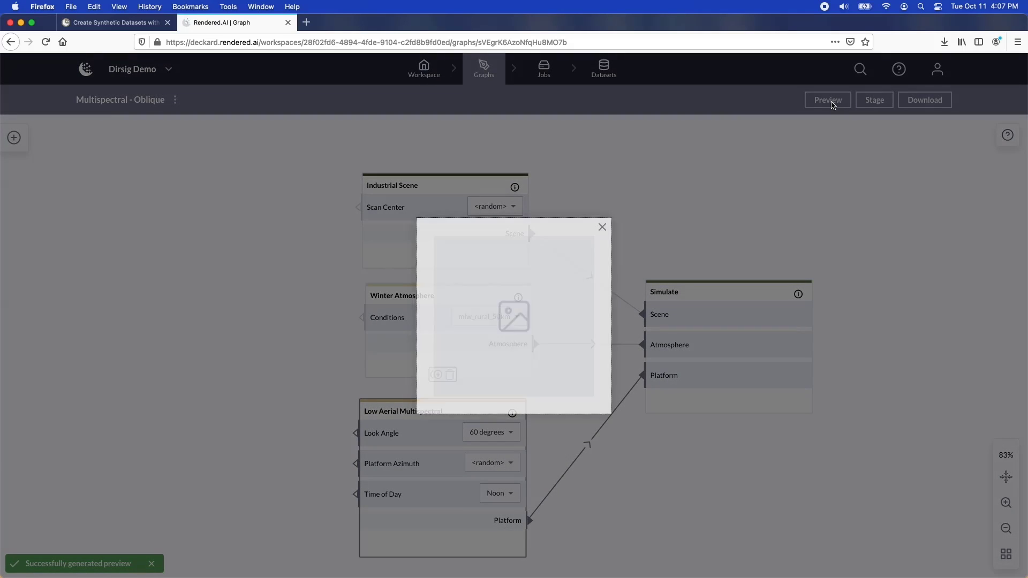
{"action": "left_click", "coordinate": [828, 100]}
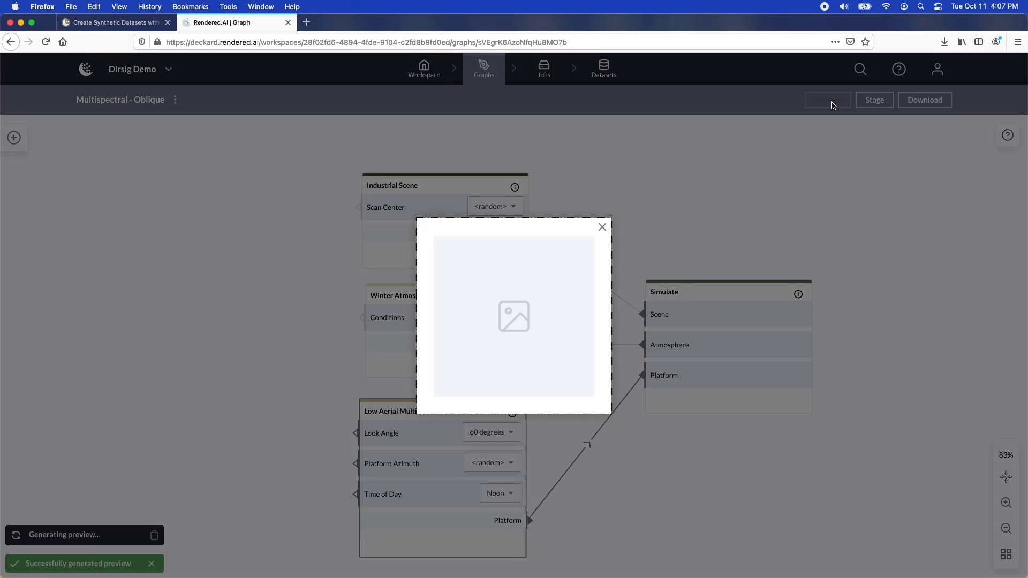